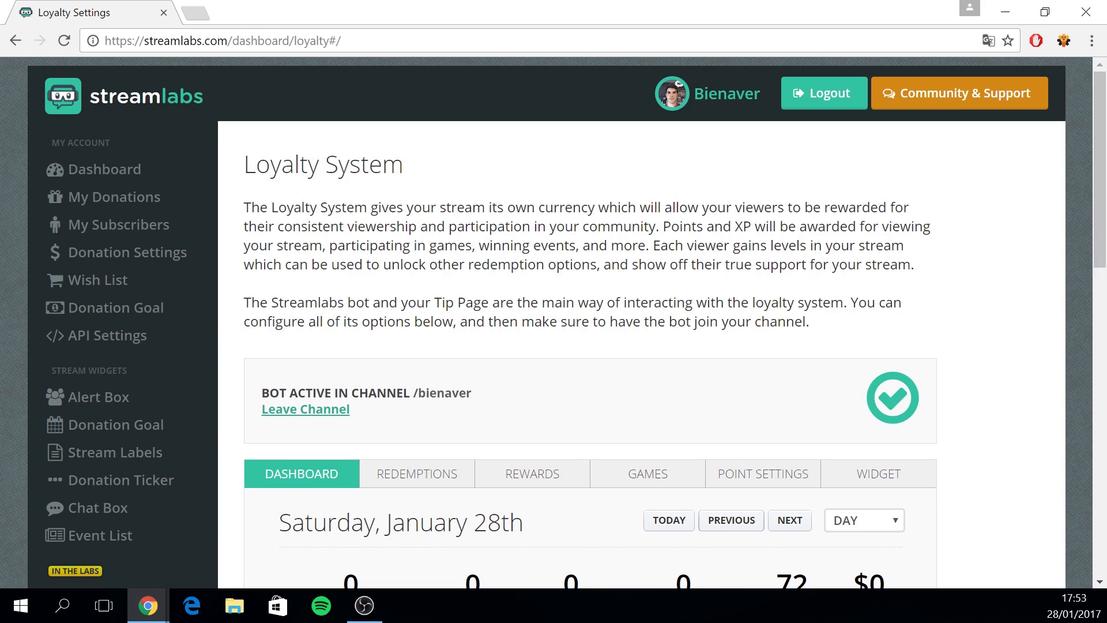
mouse_move(481, 185)
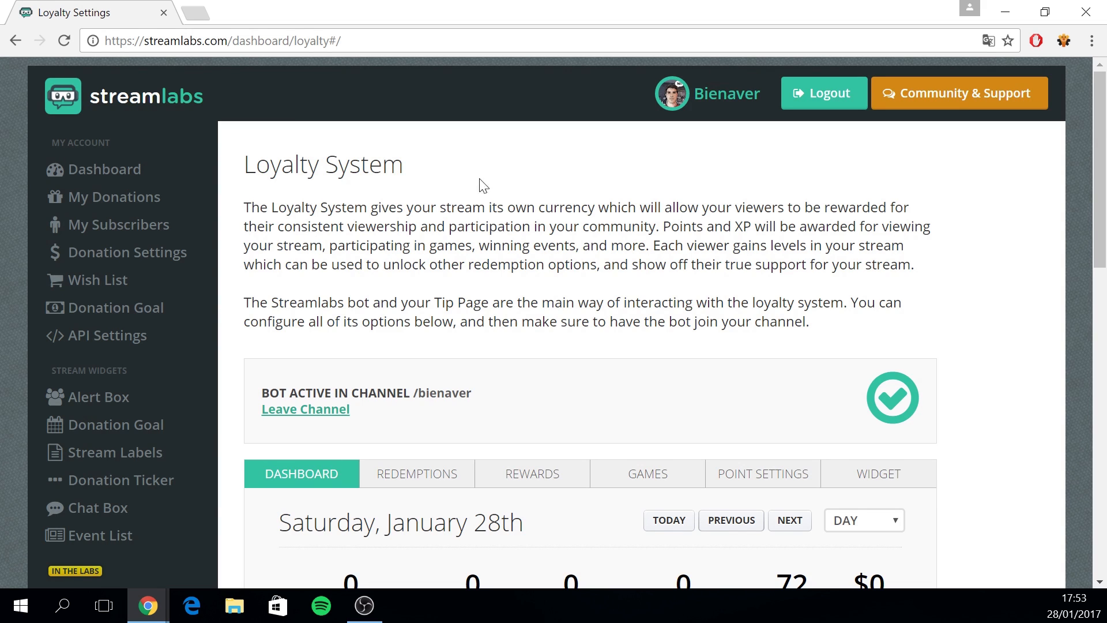
mouse_move(517, 178)
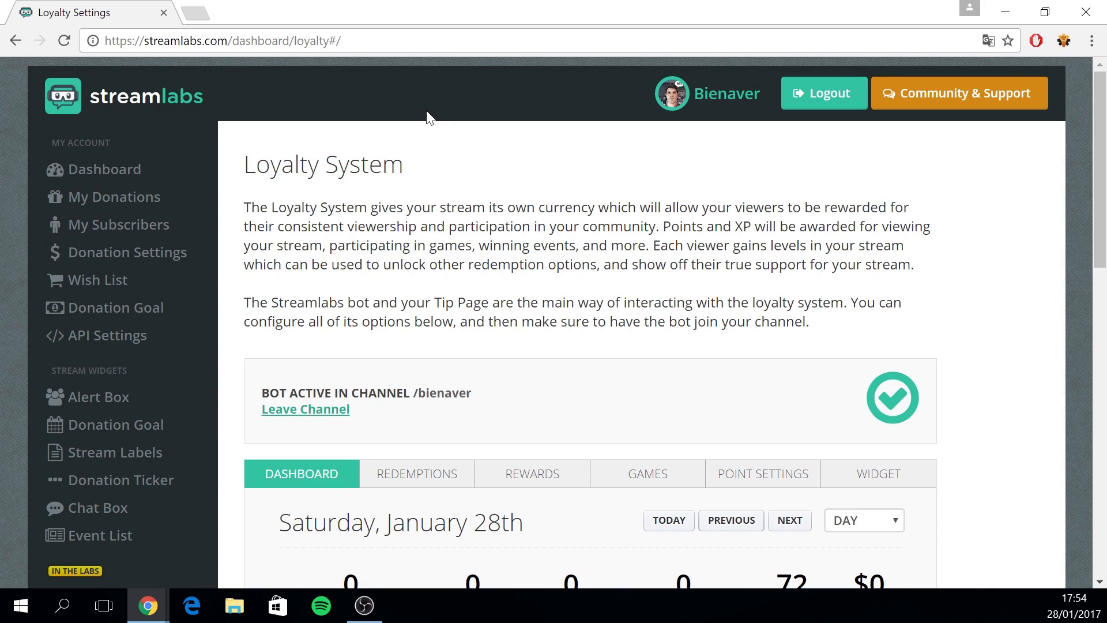
Select part of the page address, then scroll the Loyalty page to the Dashboard statistics
double_click(276, 41)
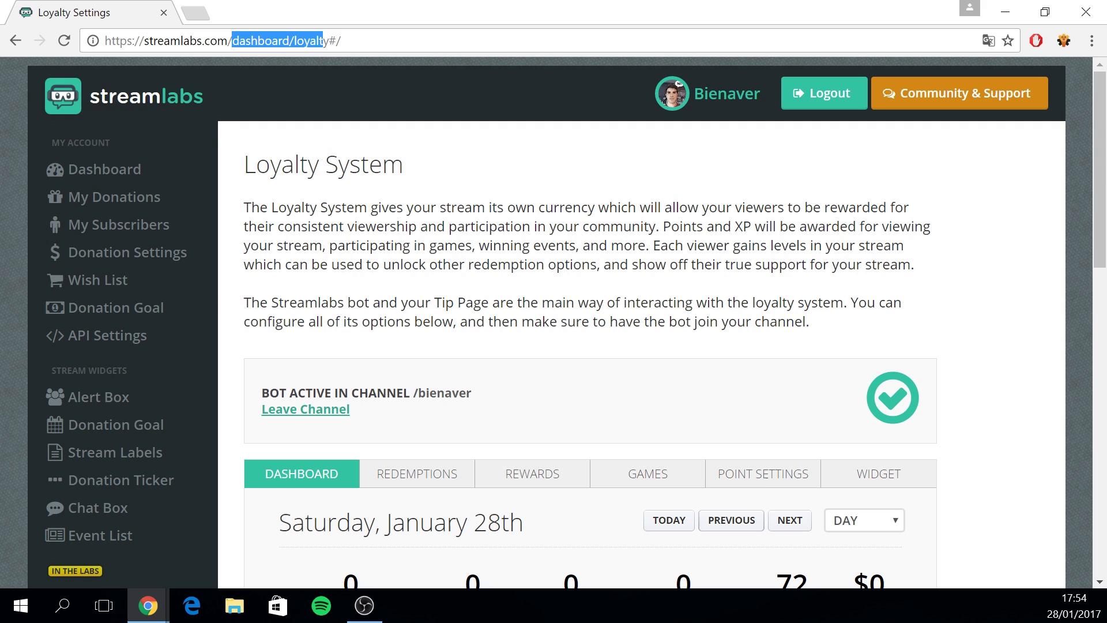
mouse_move(475, 98)
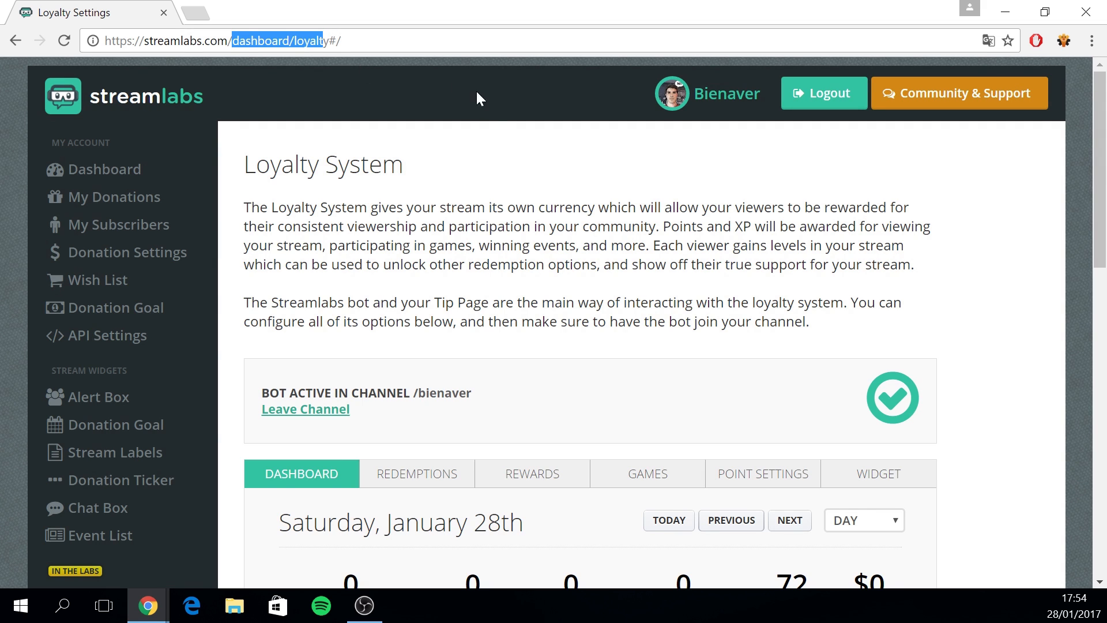
scroll("down", 3)
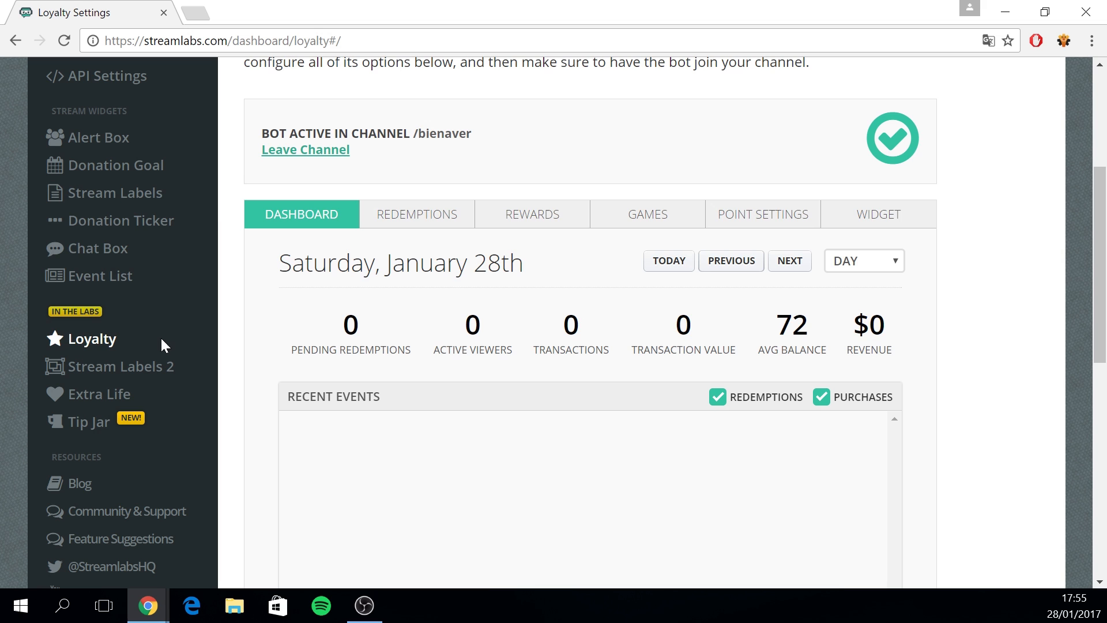
mouse_move(113, 323)
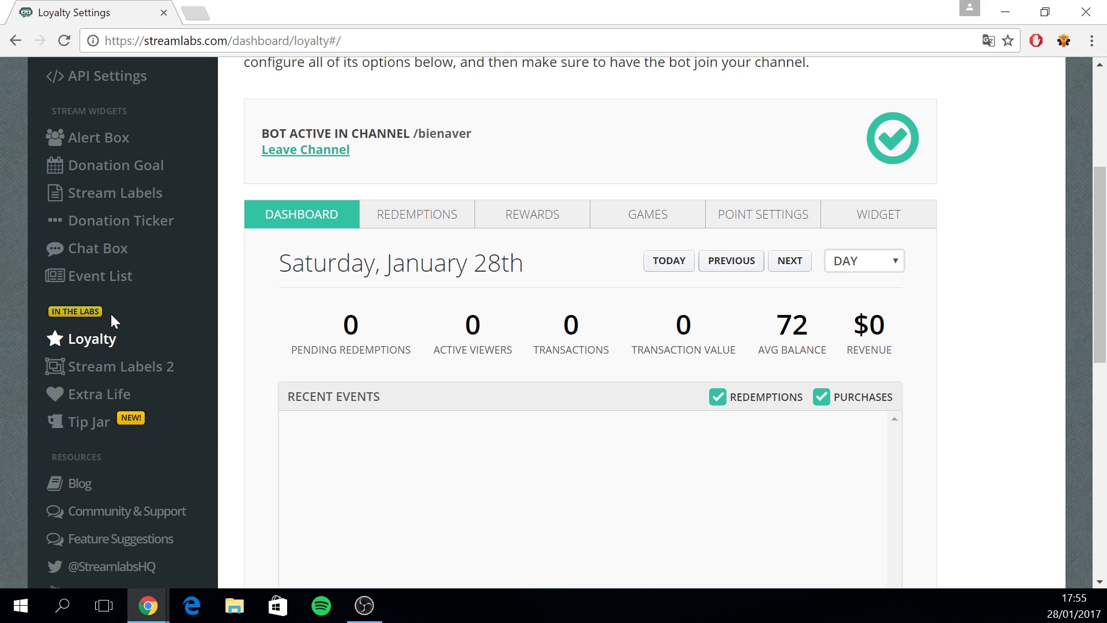
mouse_move(182, 311)
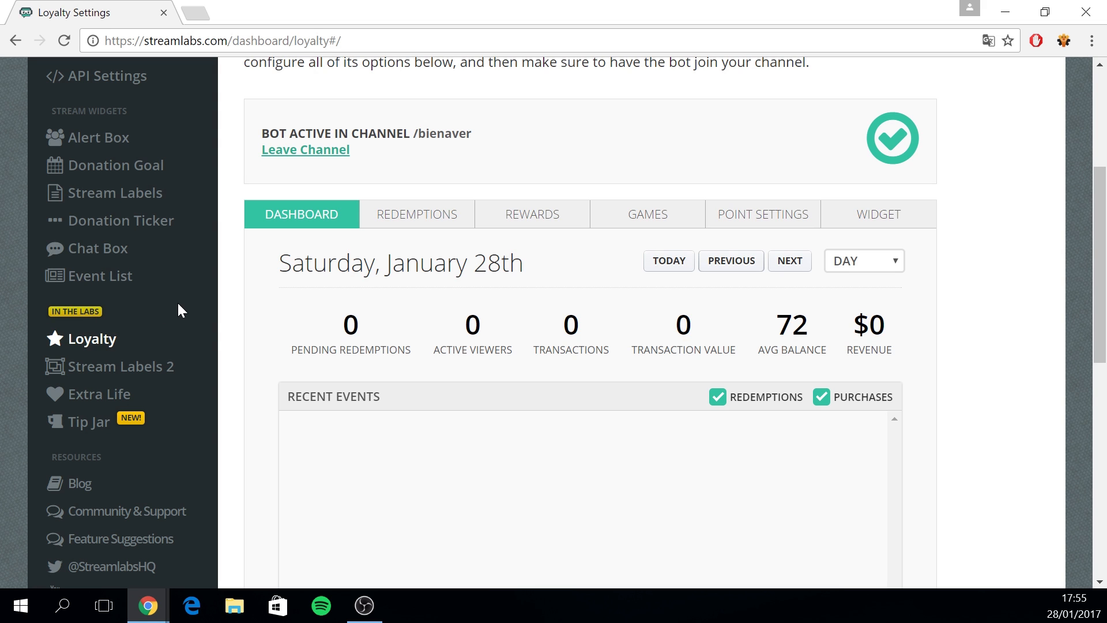
scroll("up", 3)
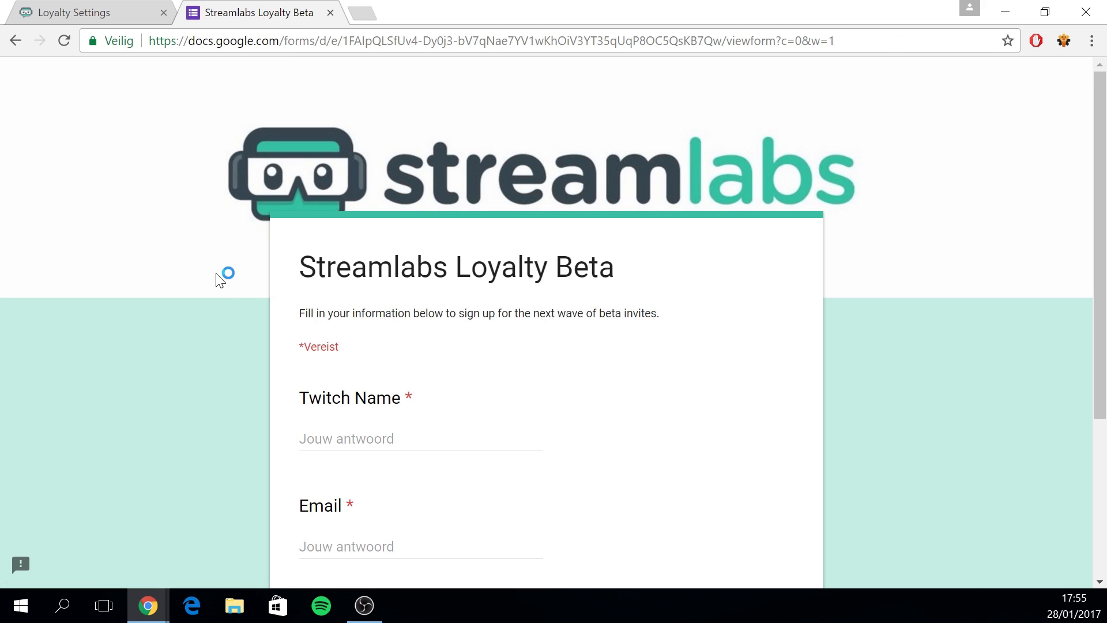
Scroll through the Loyalty Beta form's Twitch name and email fields
scroll("down", 3)
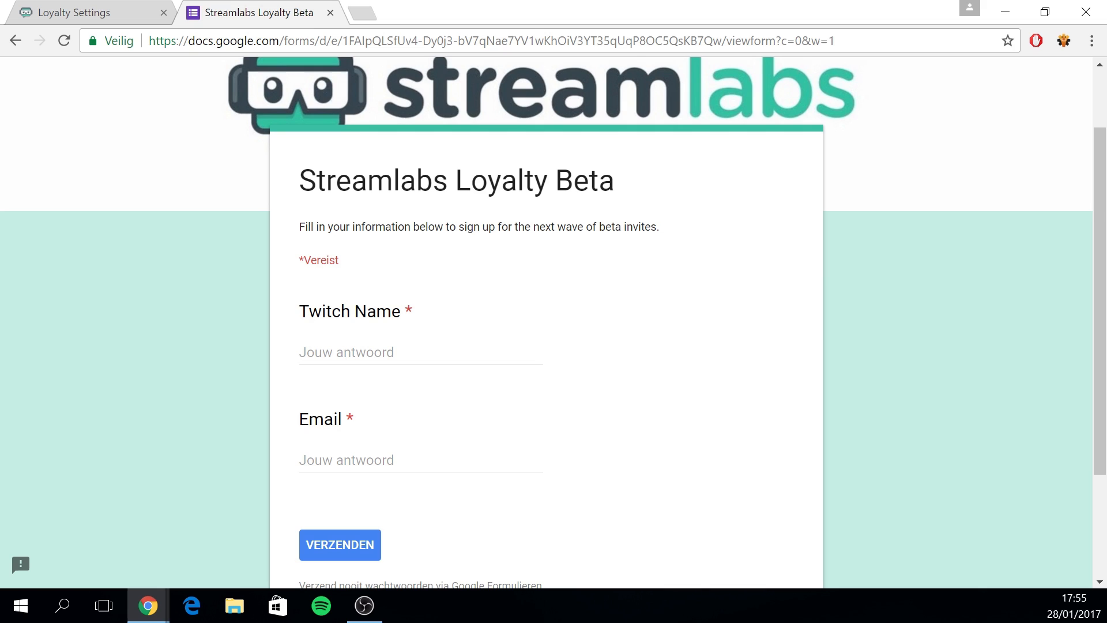
mouse_move(376, 424)
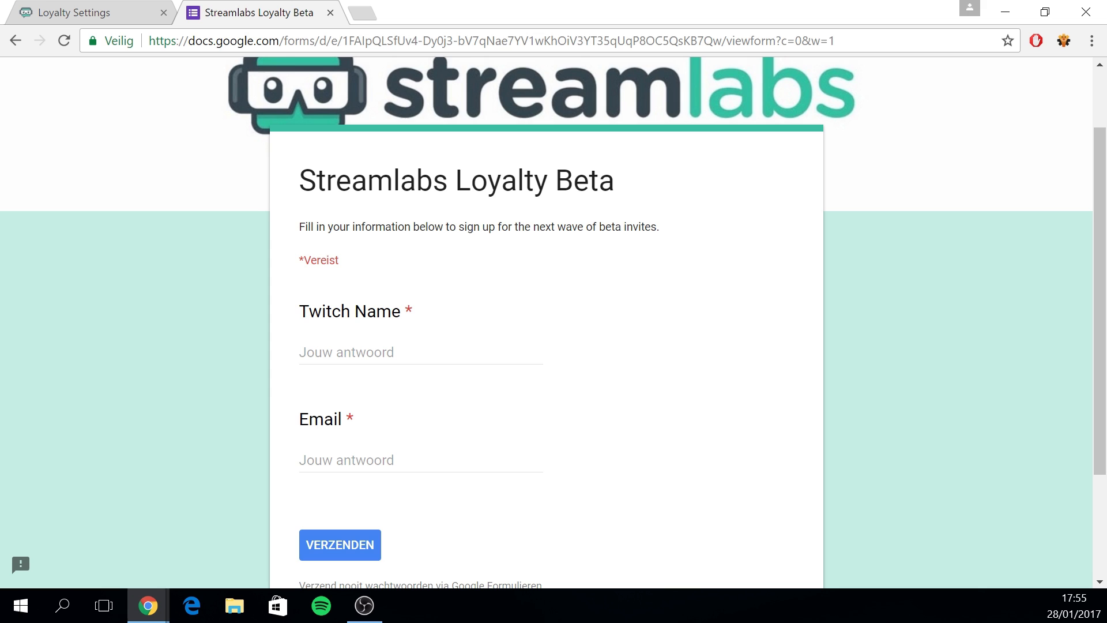
Close the Google Forms tab and scroll down to the Dashboard's daily figures
left_click(81, 10)
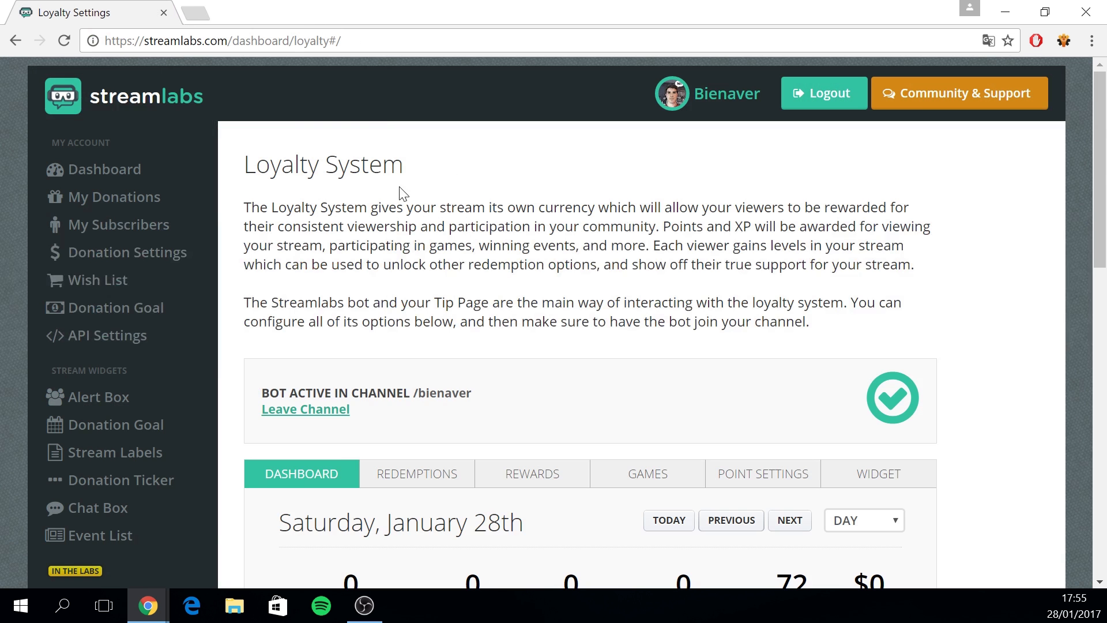
mouse_move(559, 173)
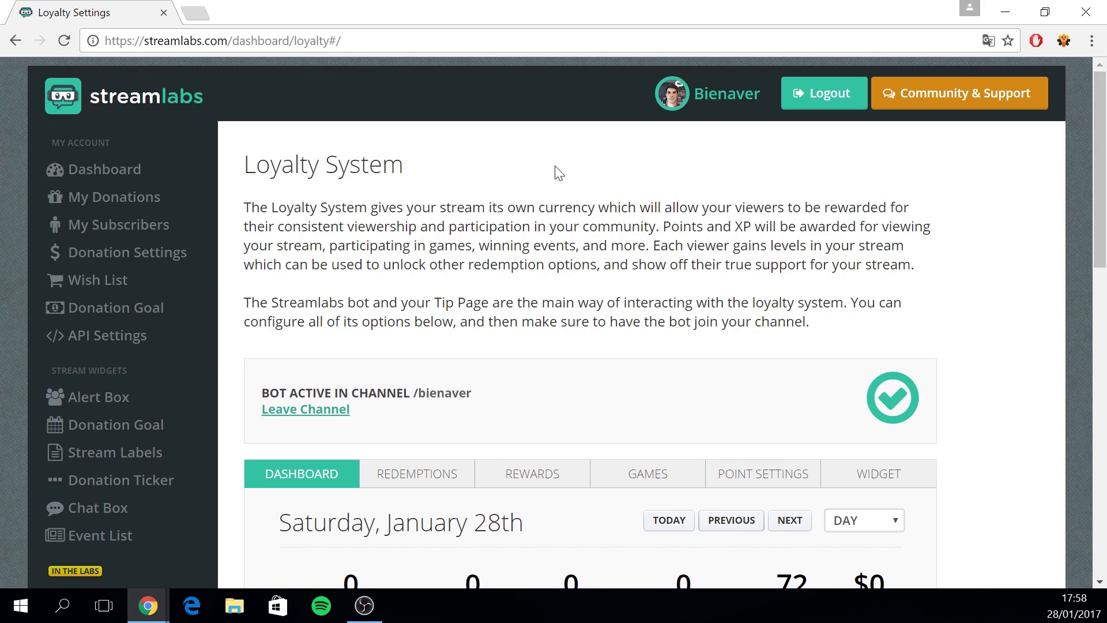
mouse_move(514, 353)
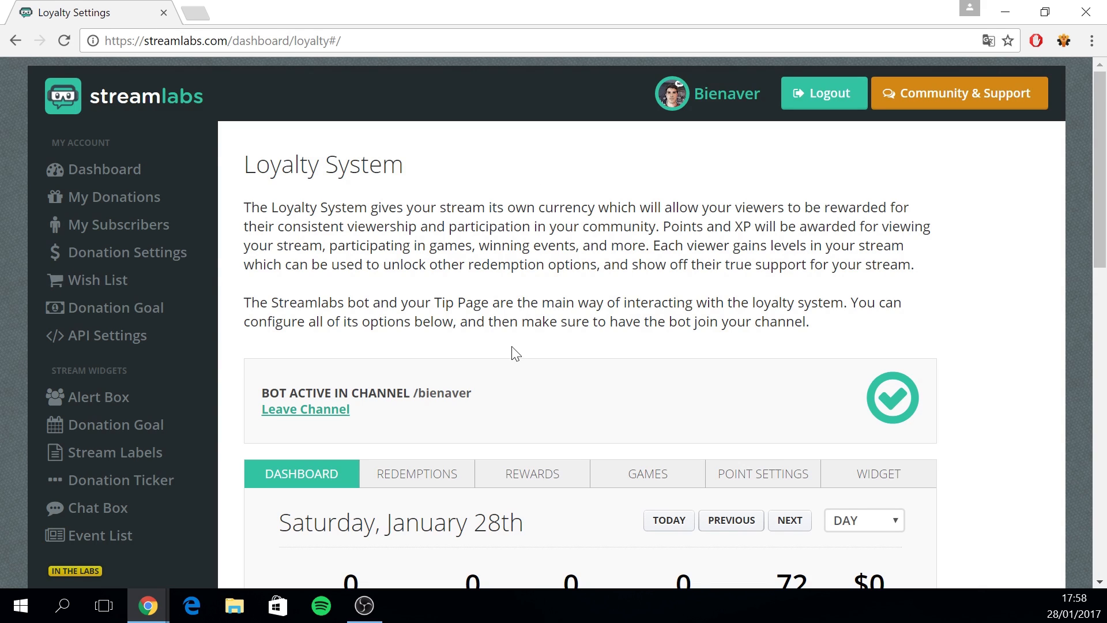
mouse_move(376, 423)
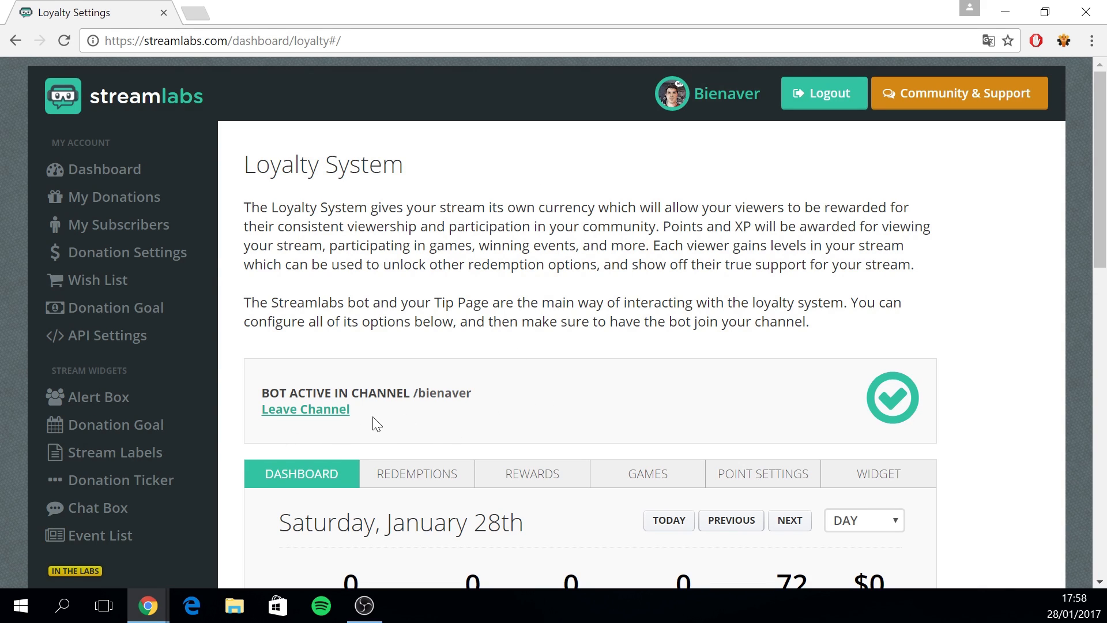
mouse_move(401, 426)
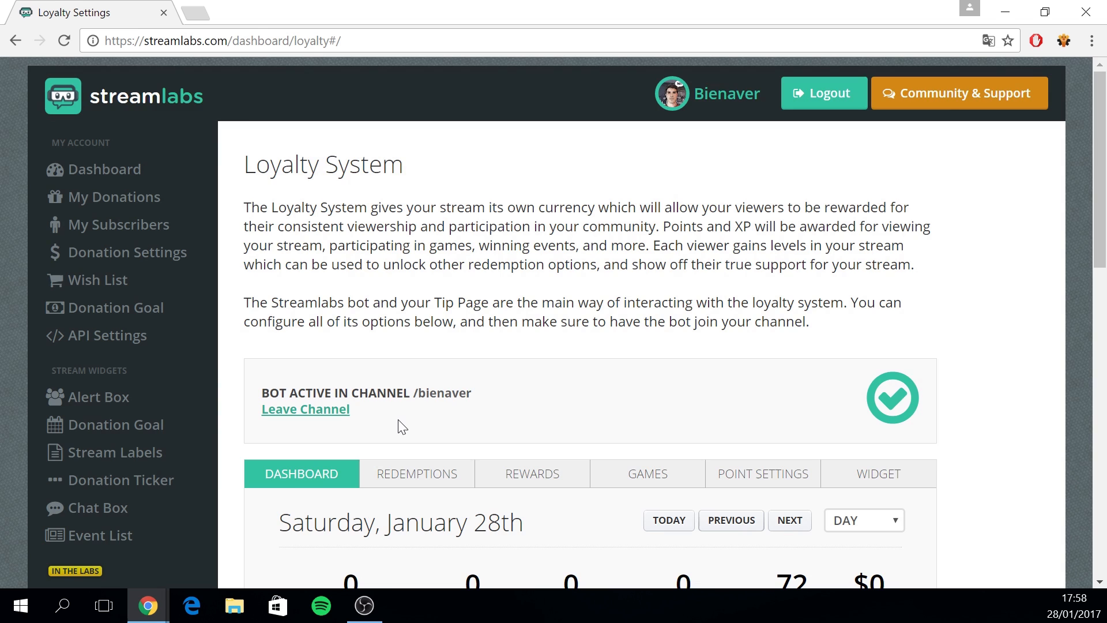
mouse_move(398, 409)
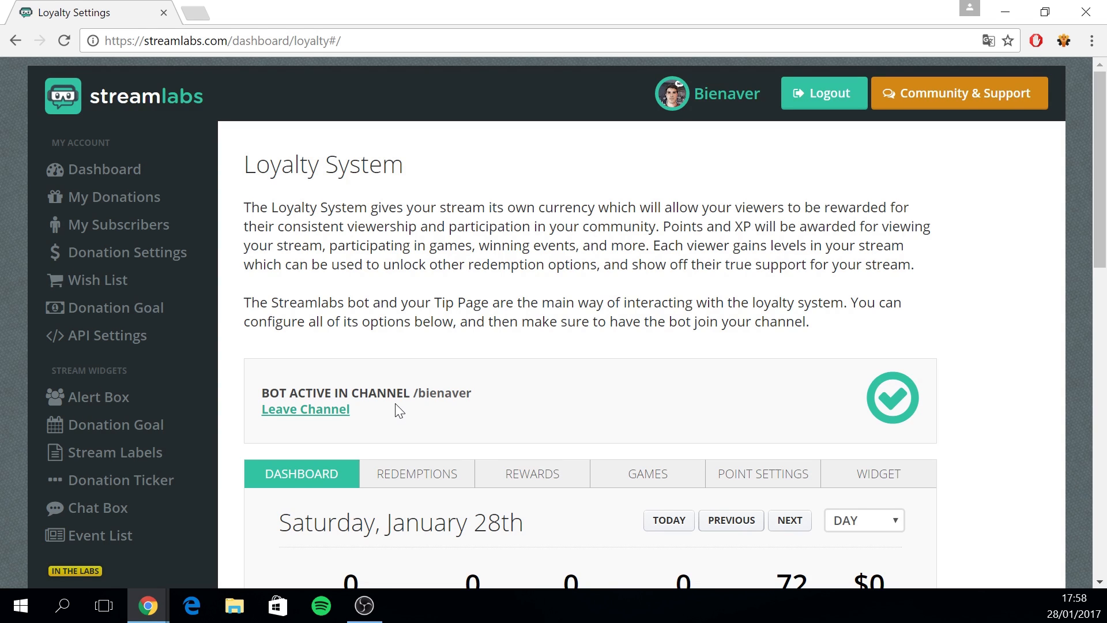
scroll("down", 3)
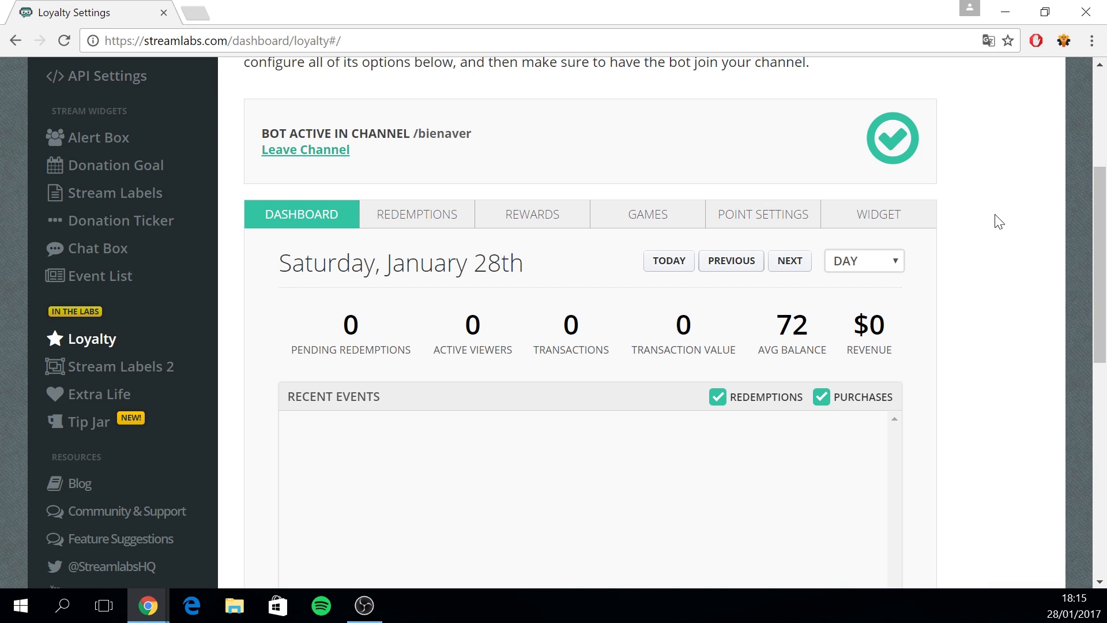
mouse_move(980, 225)
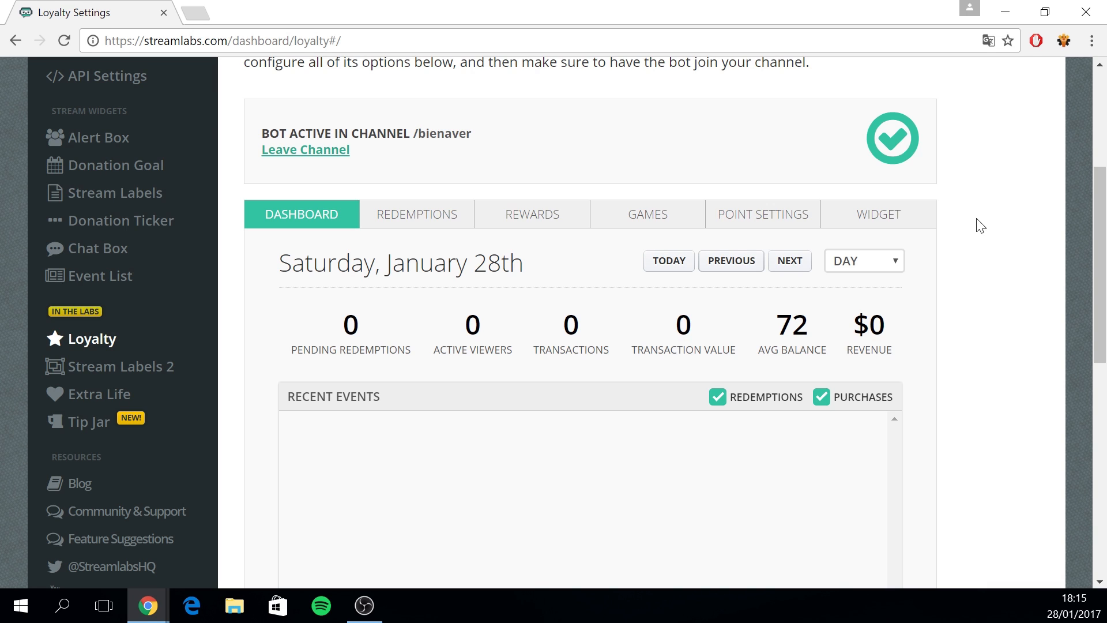
mouse_move(1011, 223)
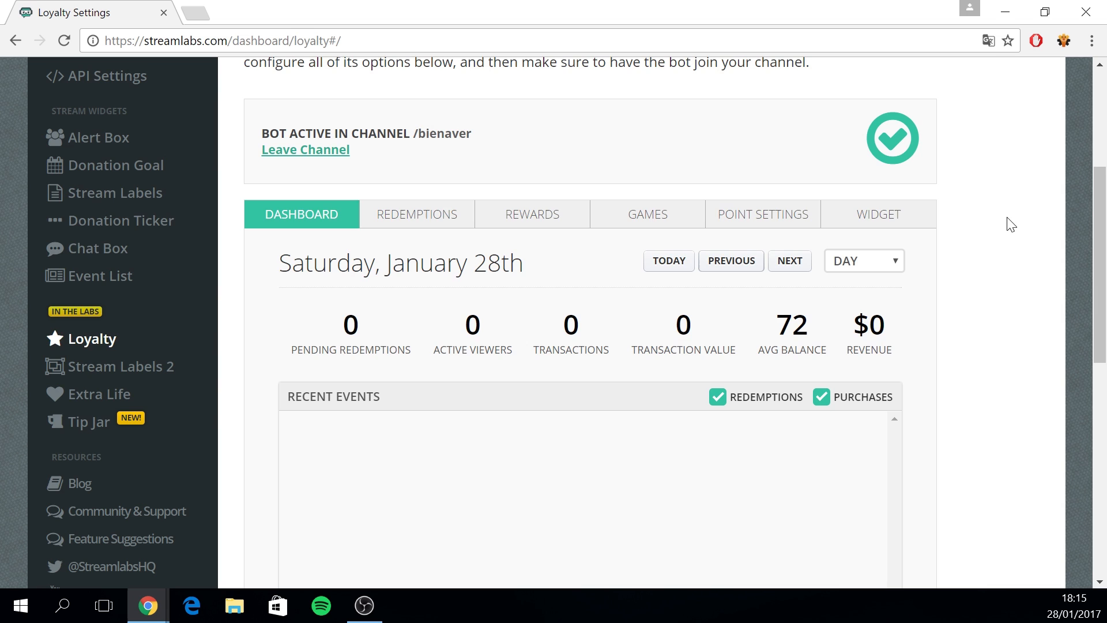
mouse_move(1036, 218)
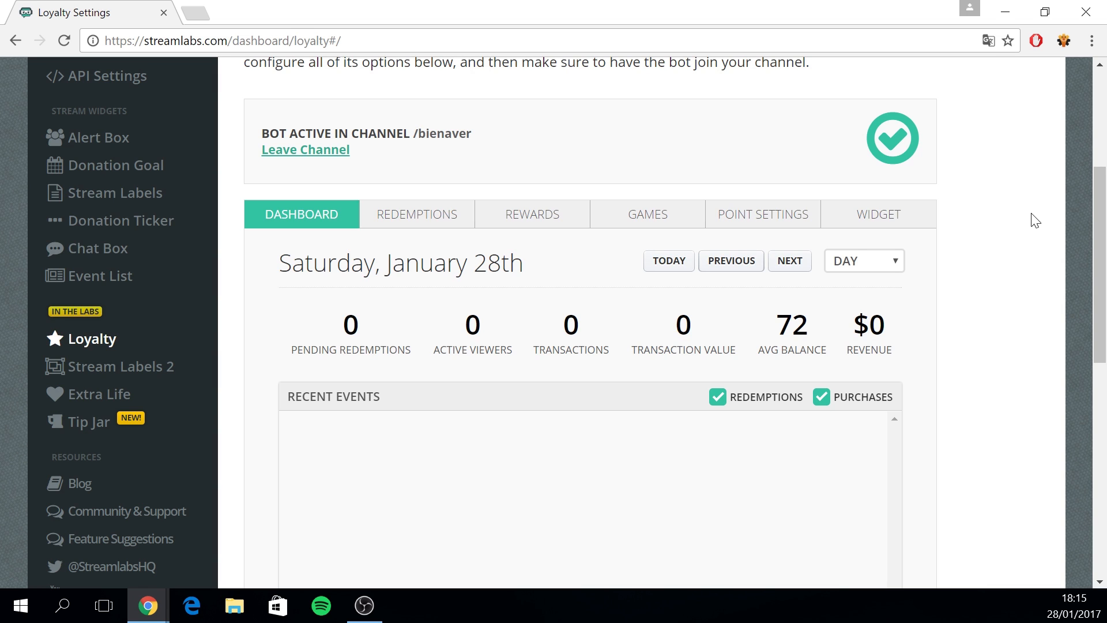
mouse_move(314, 372)
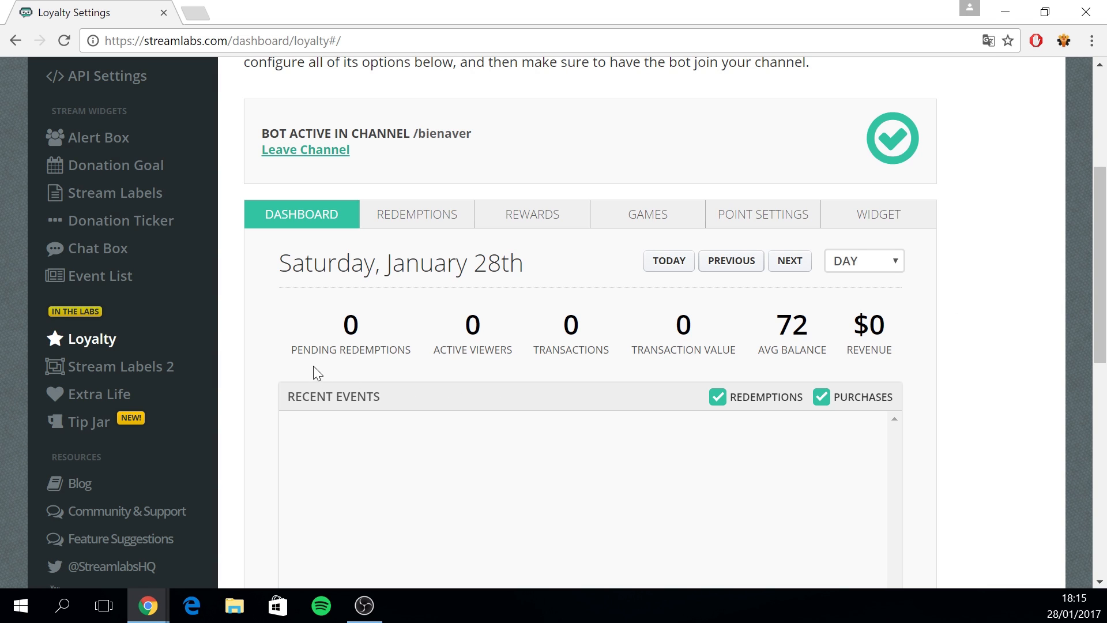
mouse_move(456, 368)
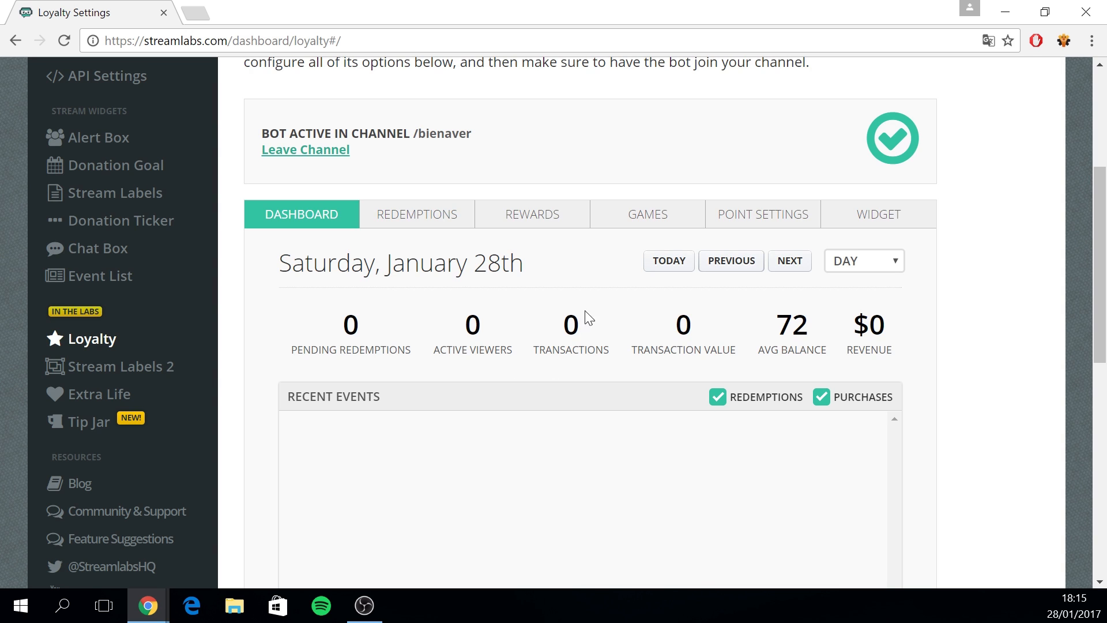
mouse_move(435, 224)
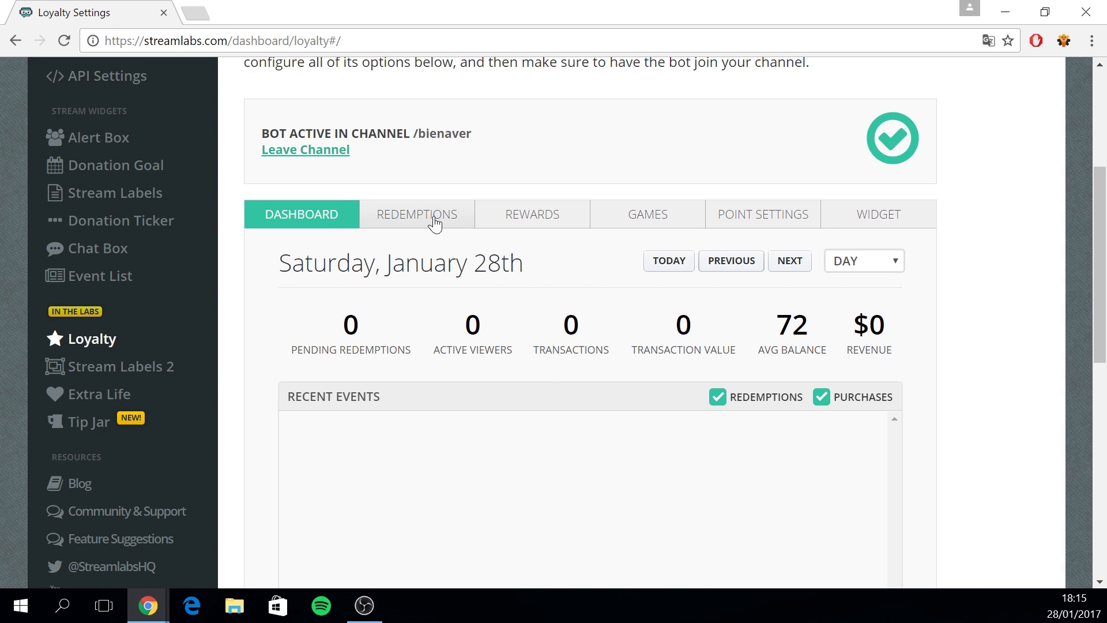
Show the empty Redemptions table in the Loyalty System panel
left_click(416, 214)
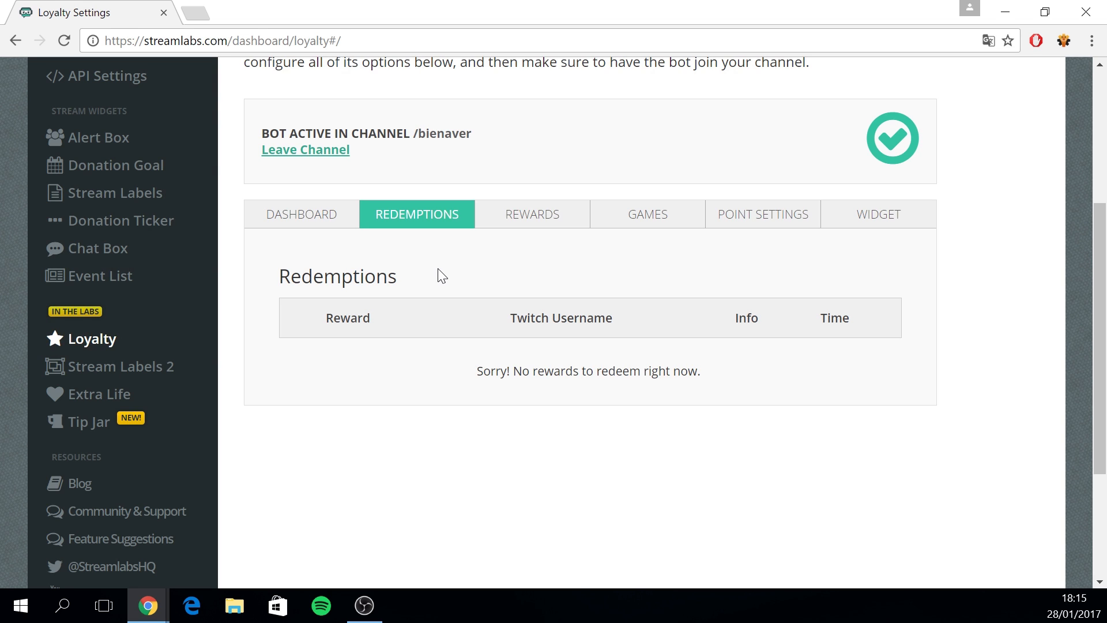
mouse_move(535, 227)
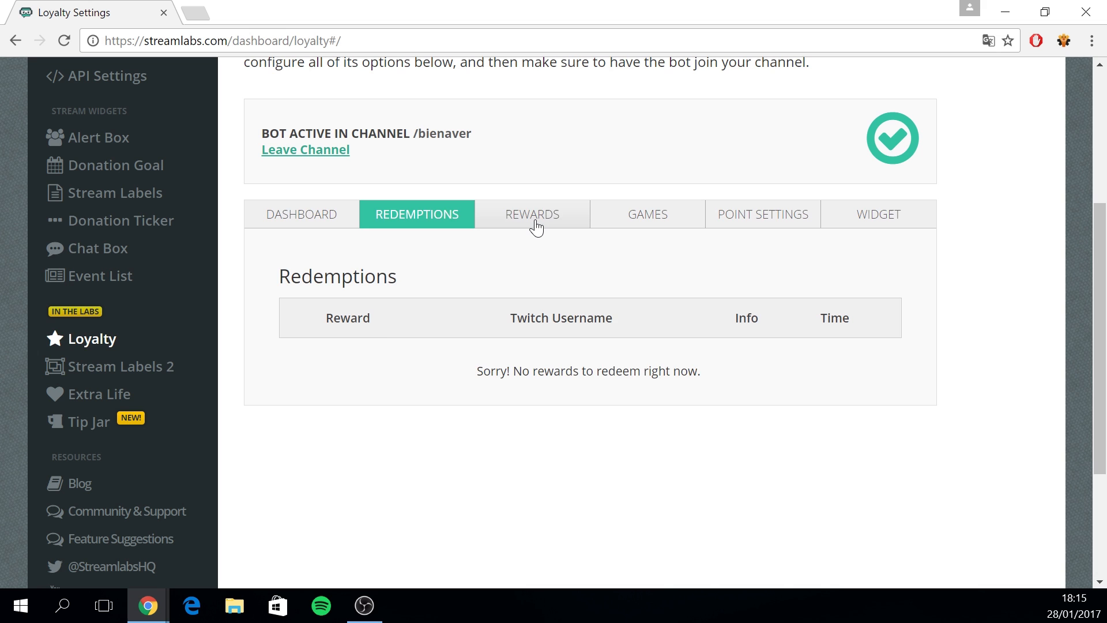
left_click(532, 214)
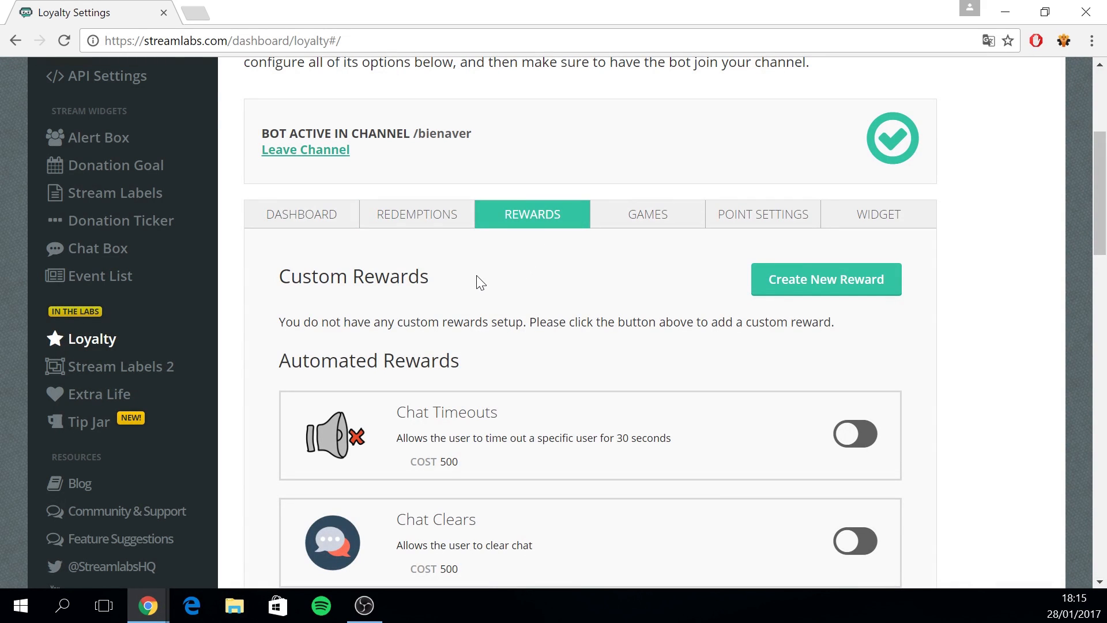
mouse_move(723, 285)
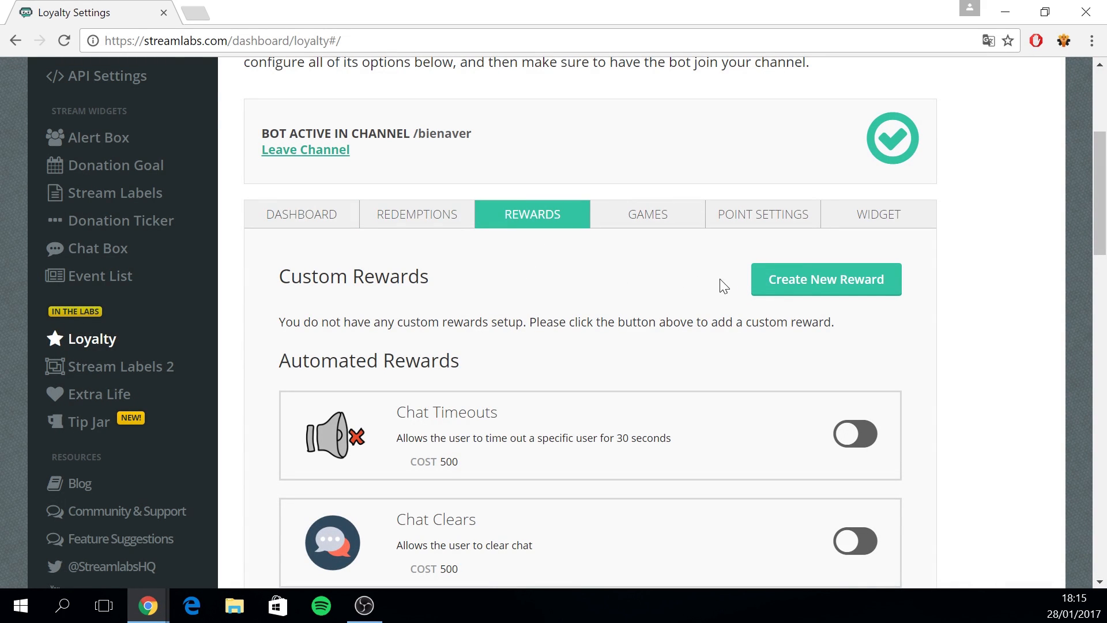
mouse_move(666, 276)
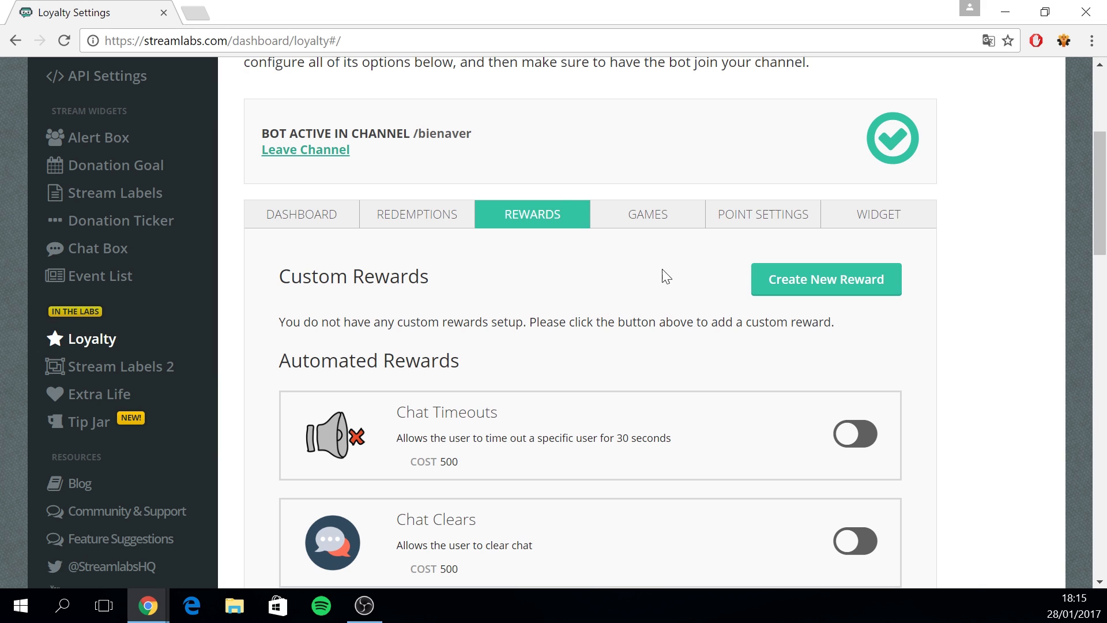
scroll("down", 3)
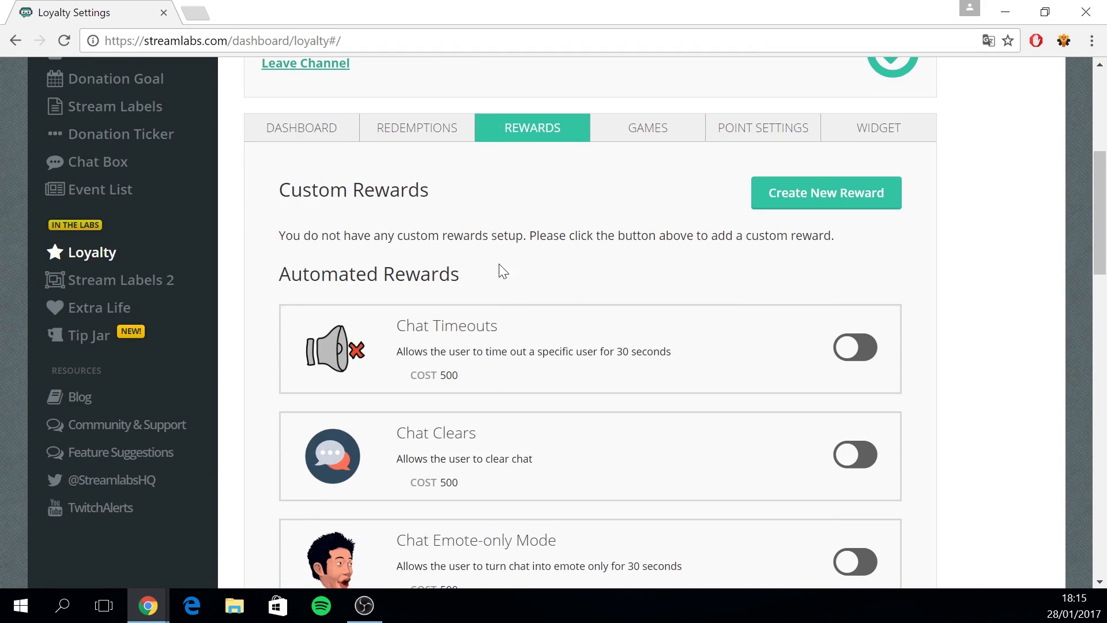
scroll("down", 3)
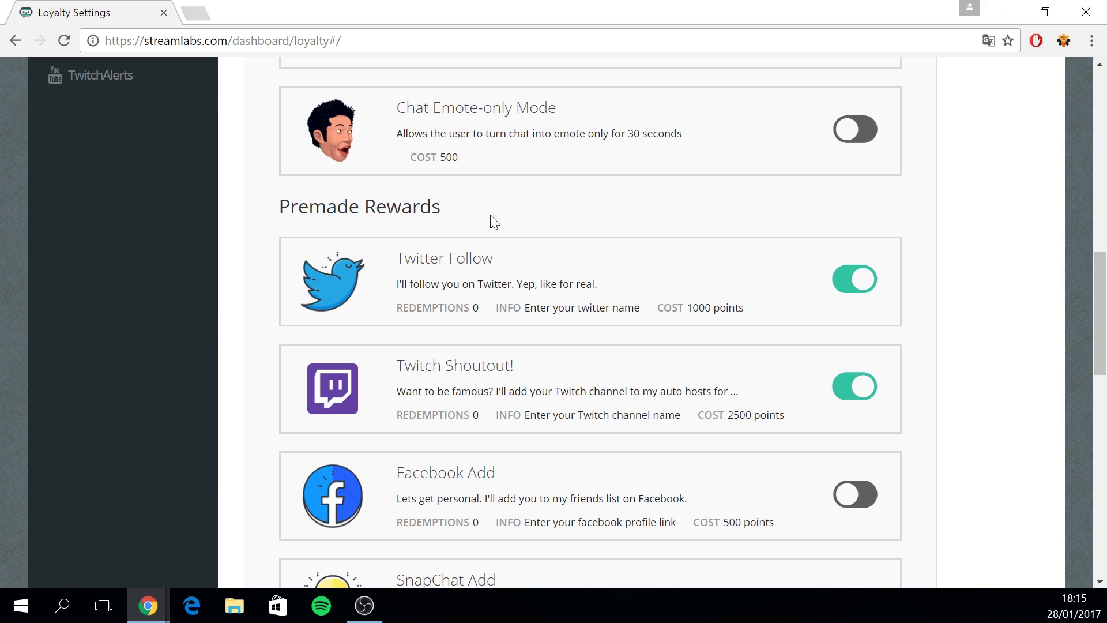
scroll("down", 3)
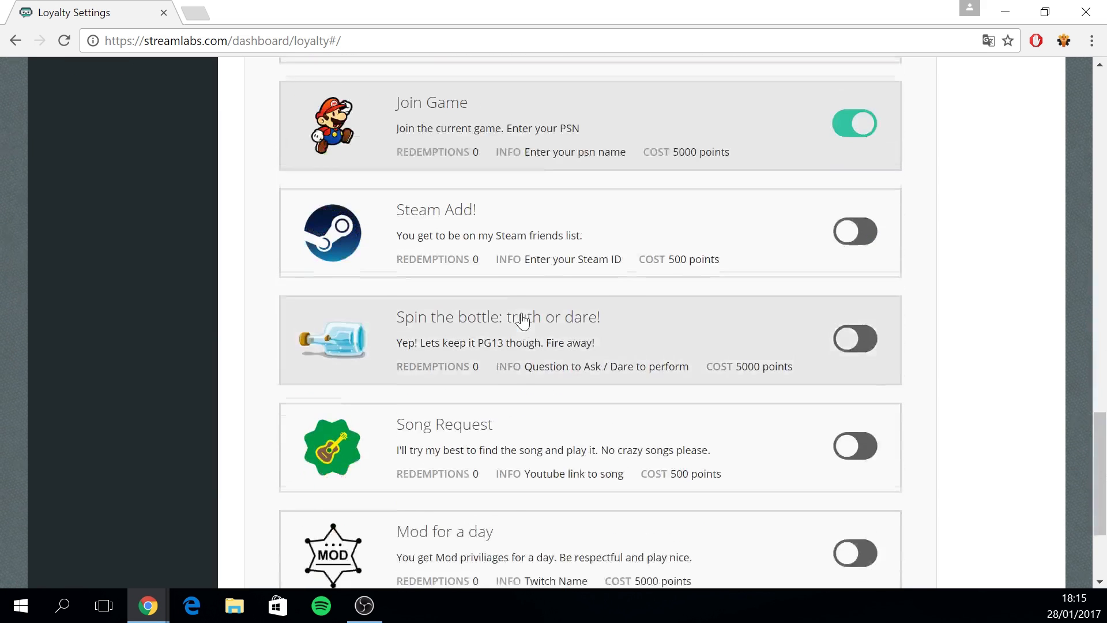
scroll("down", 3)
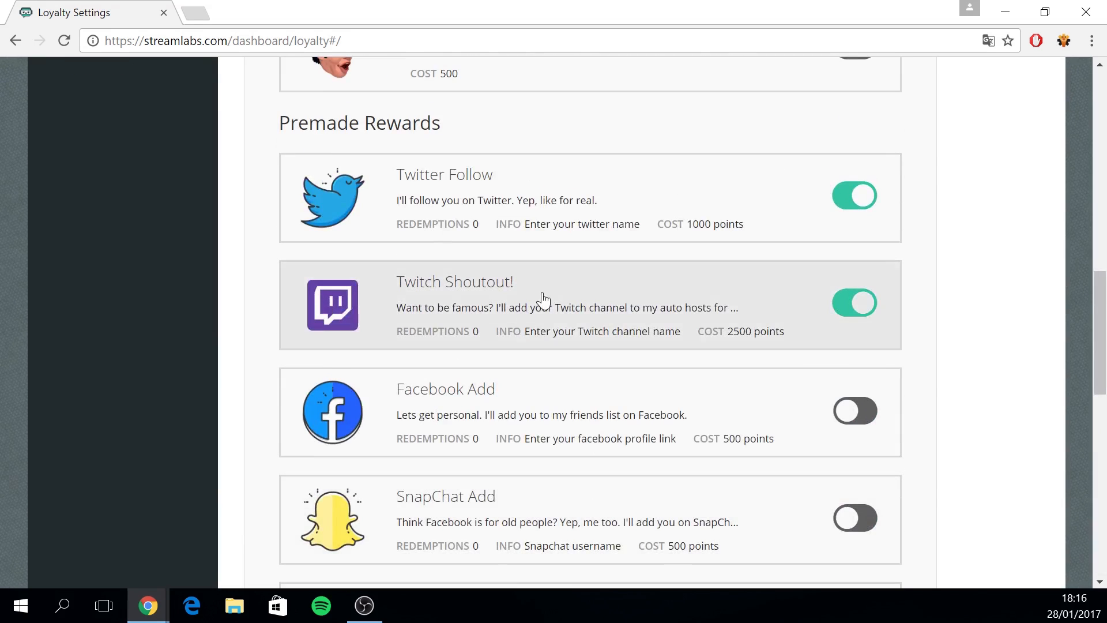
mouse_move(860, 309)
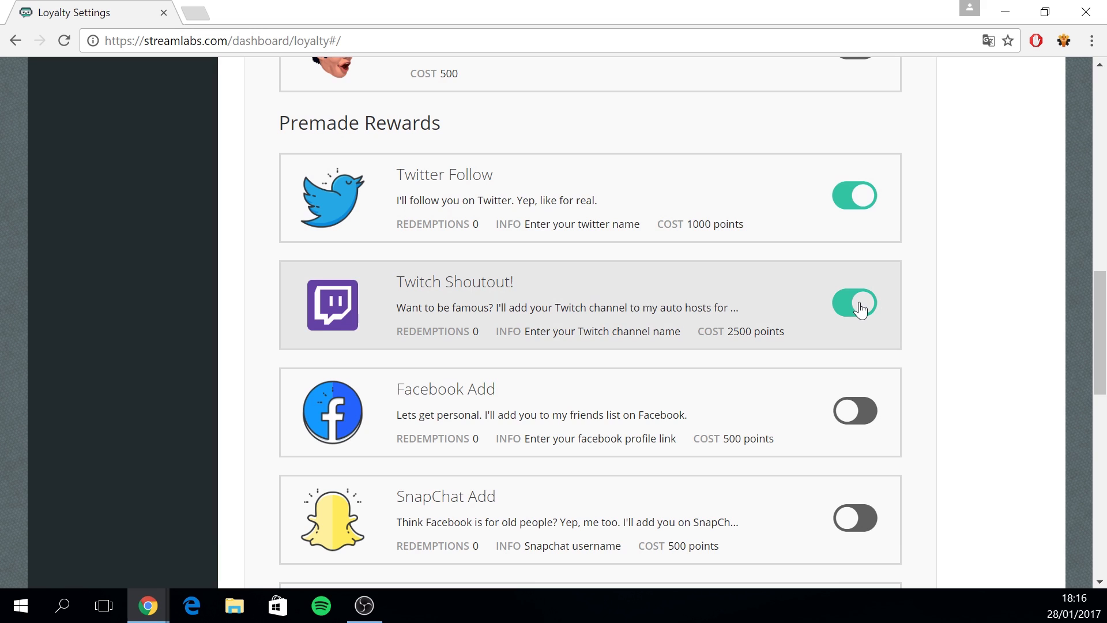
mouse_move(607, 214)
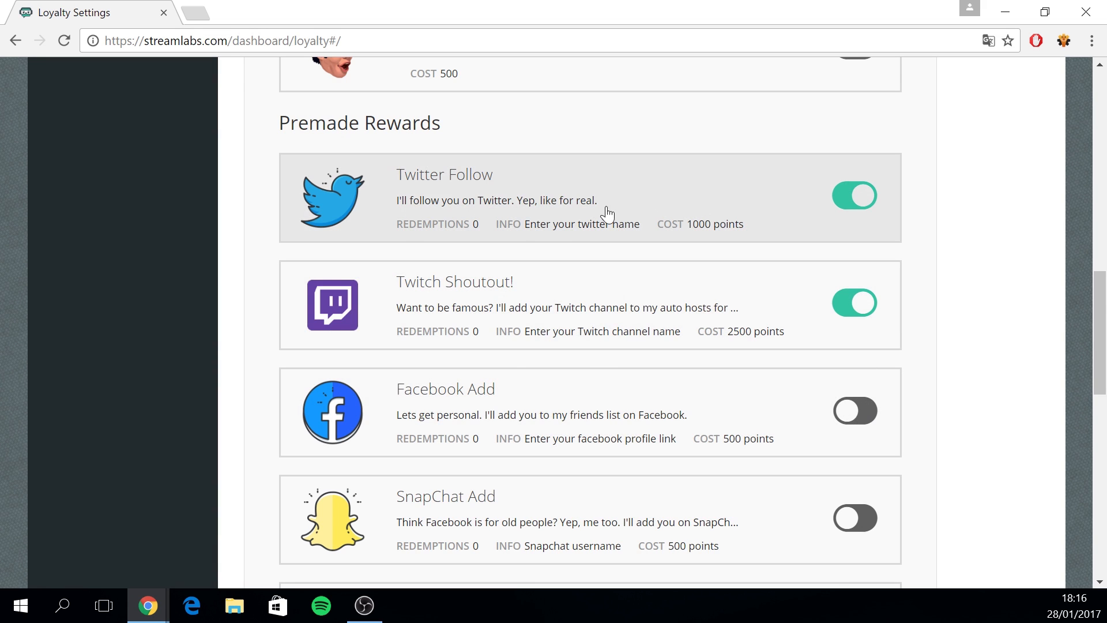
Save the Twitter Follow reward unchanged and return to the top of Rewards
left_click(444, 174)
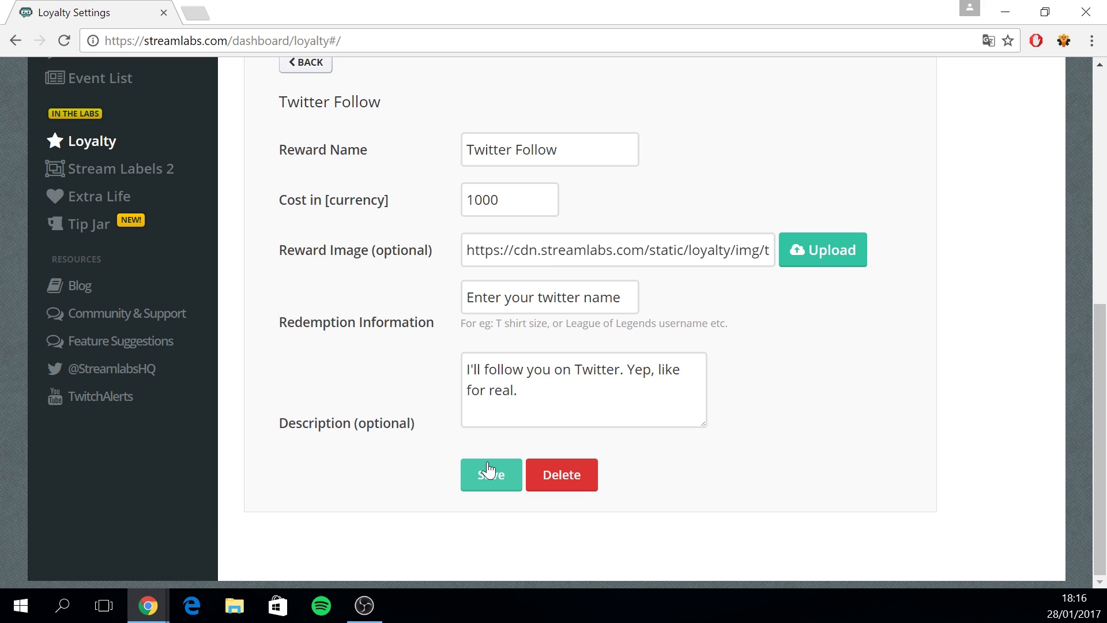
left_click(491, 474)
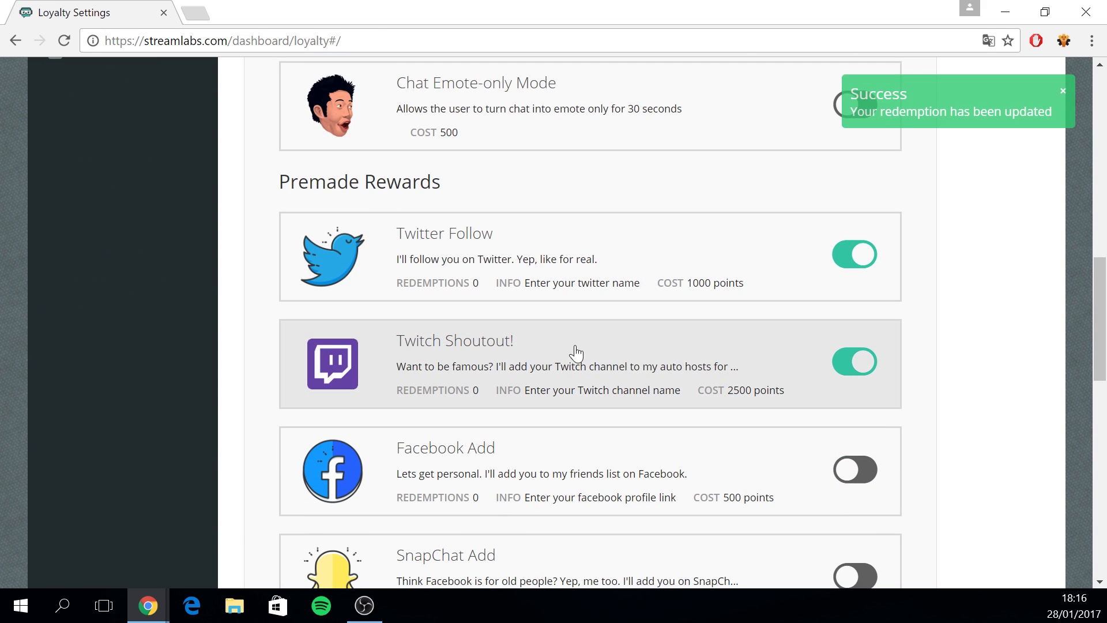
scroll("down", 3)
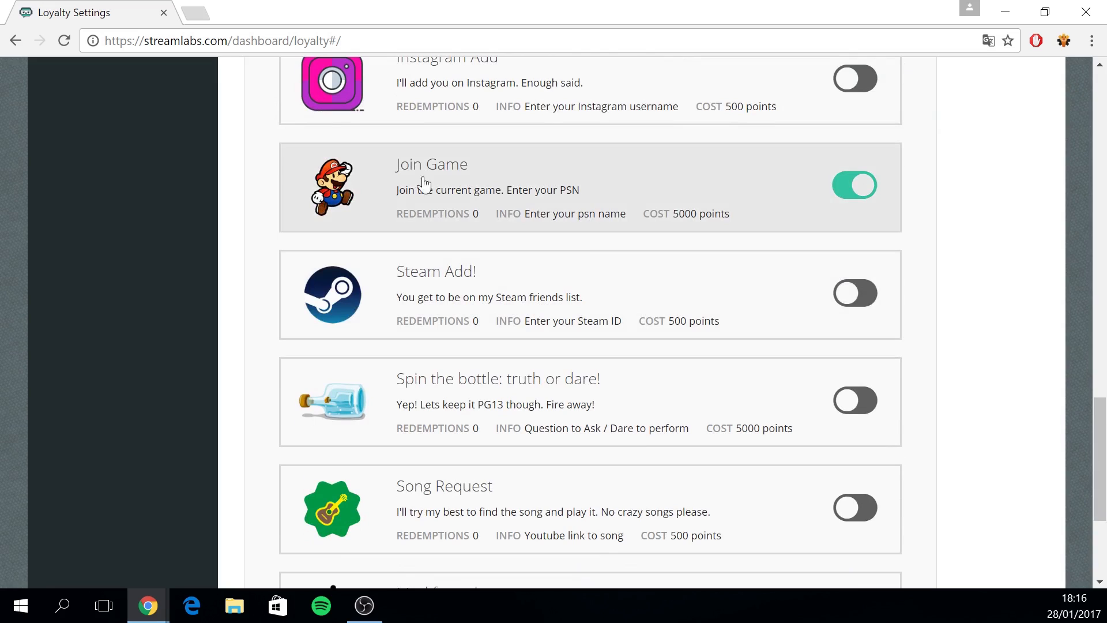
scroll("down", 3)
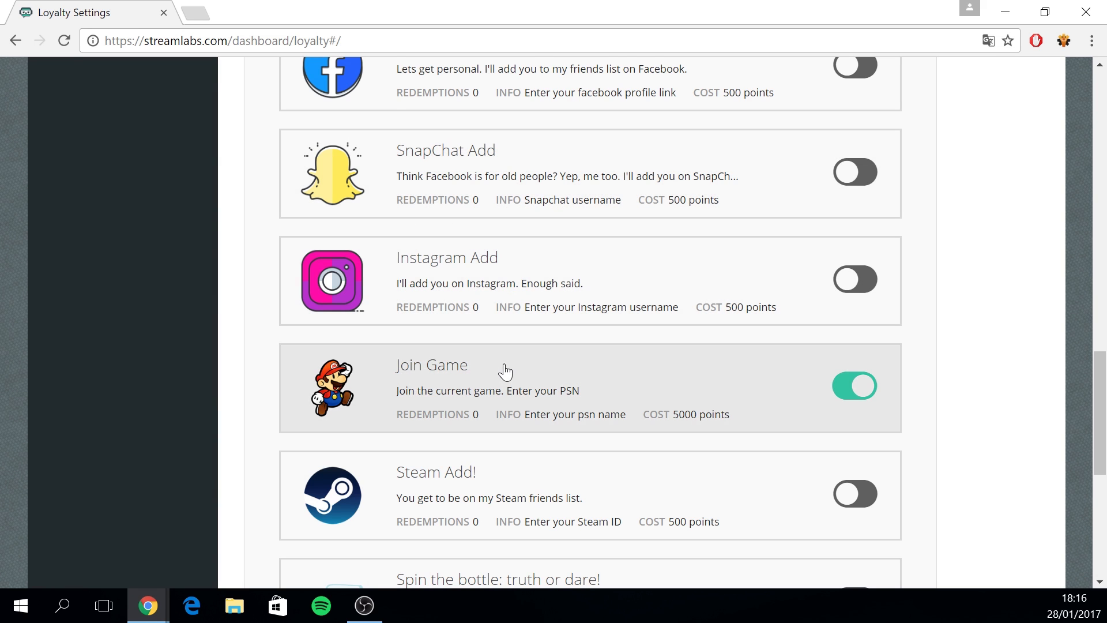
scroll("up", 3)
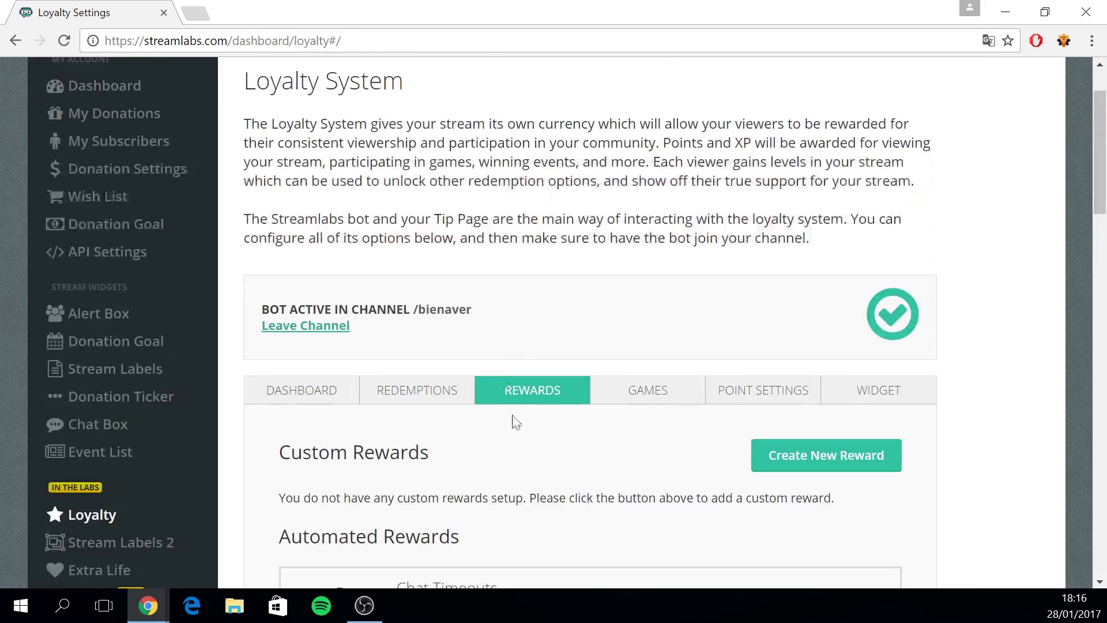
Scroll through the Jackpot and Gamble game options, then show Point Settings
scroll("down", 3)
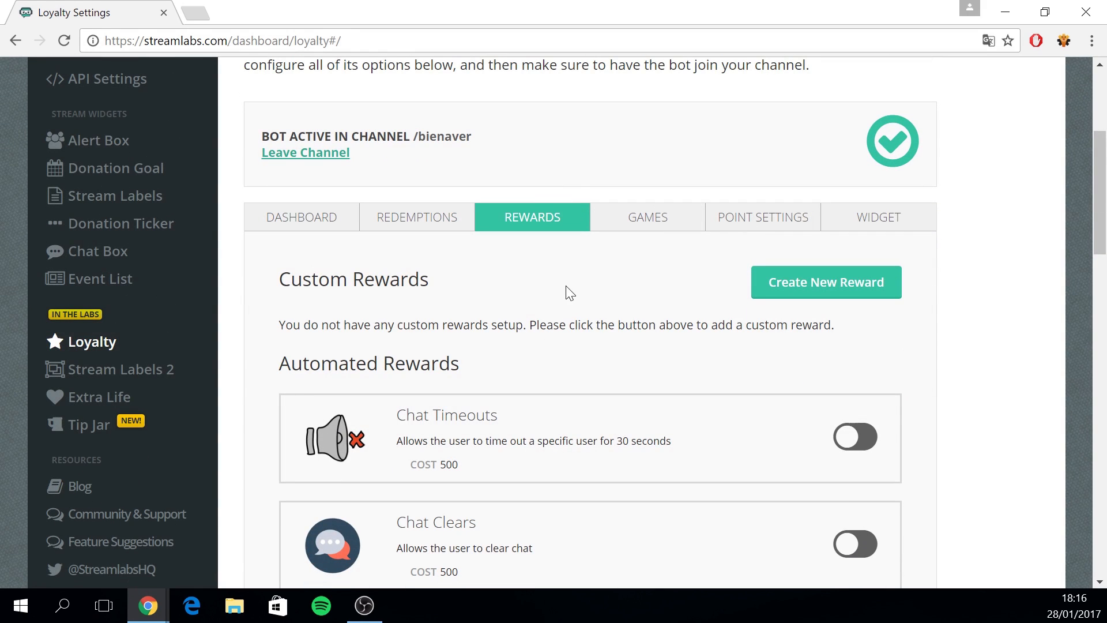
left_click(647, 216)
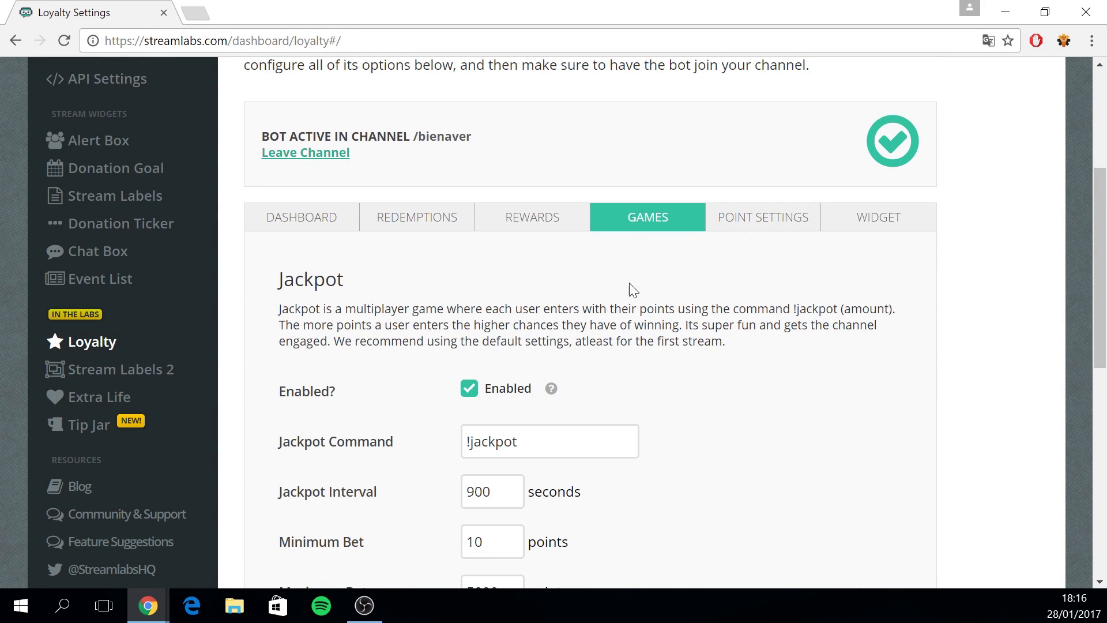
mouse_move(553, 265)
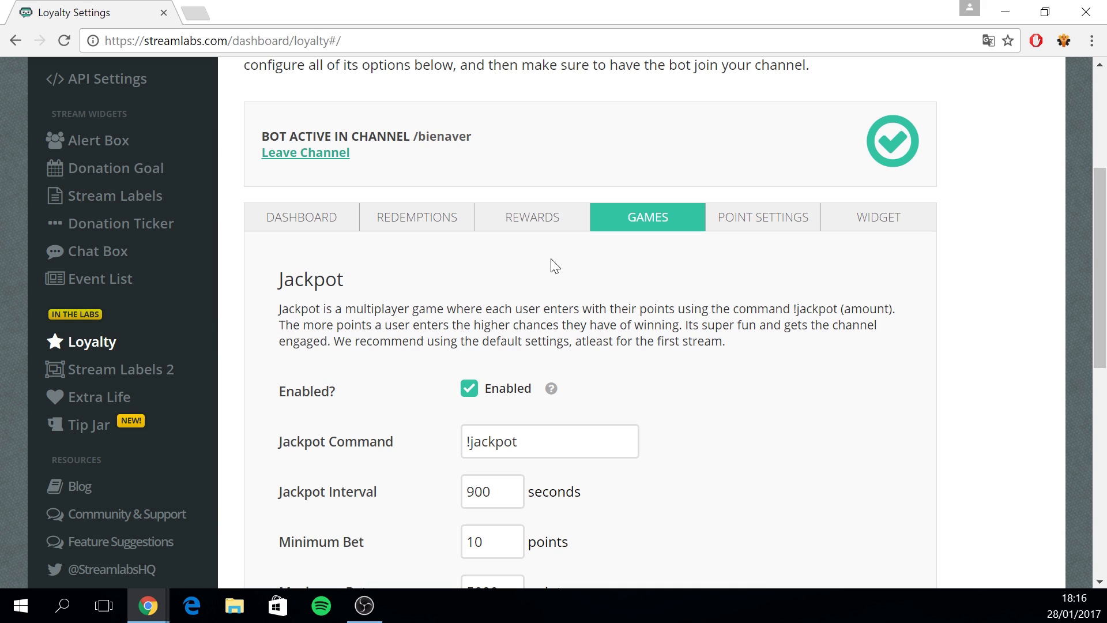
scroll("down", 3)
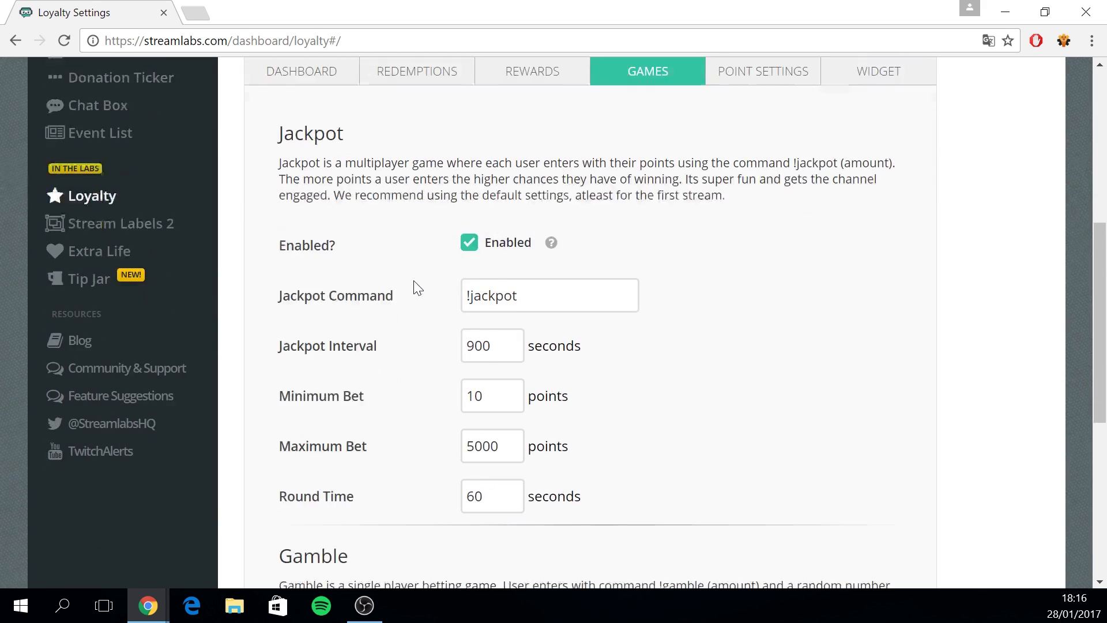
scroll("down", 3)
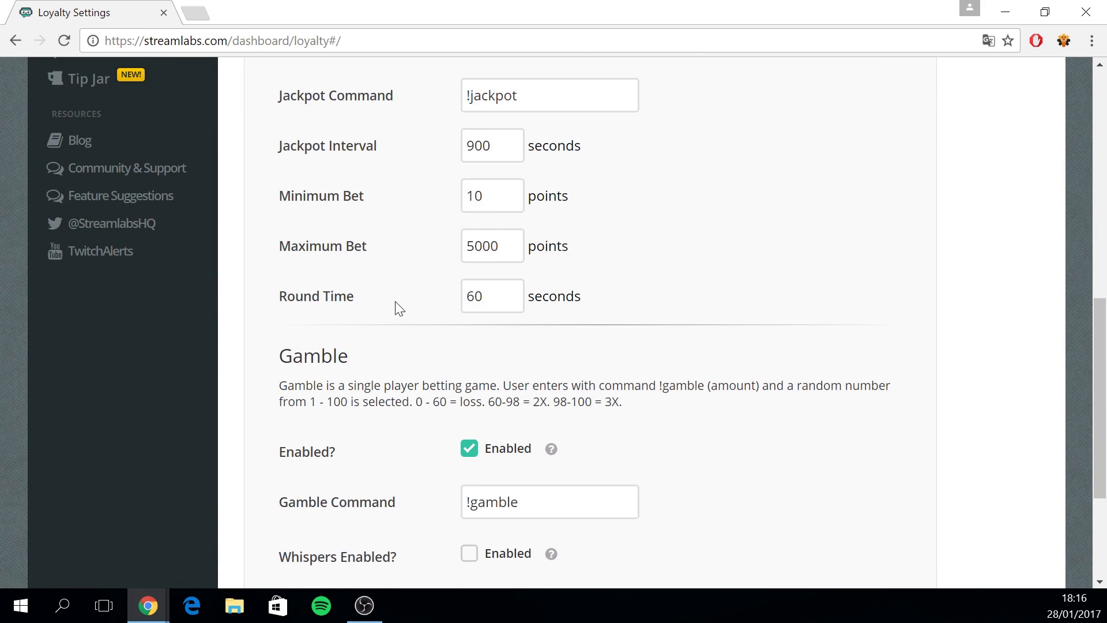
scroll("down", 3)
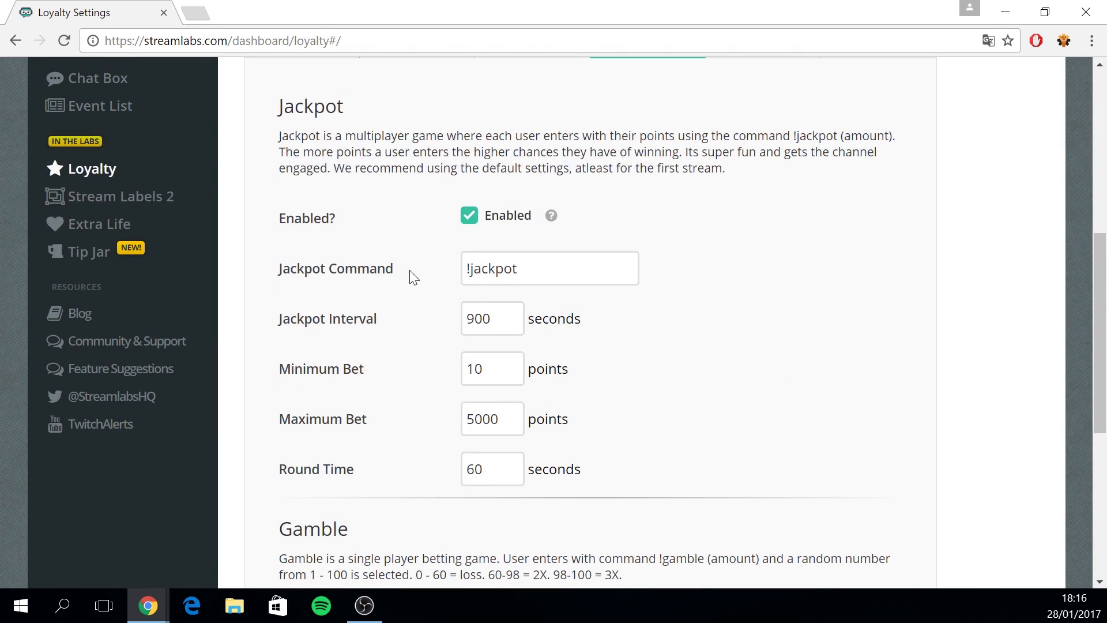
mouse_move(651, 199)
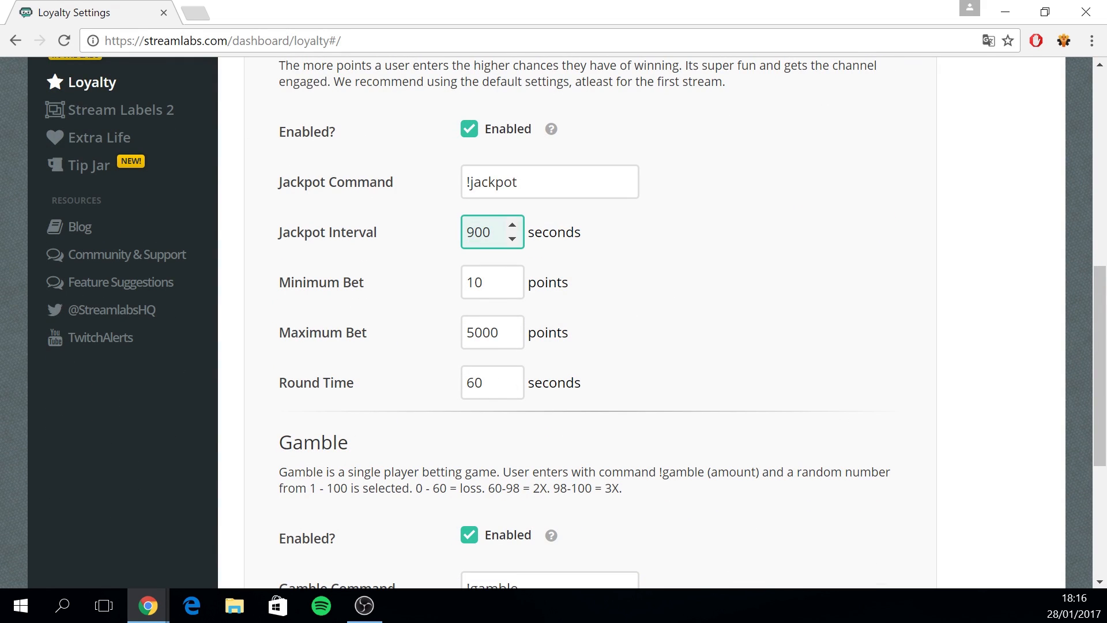
mouse_move(654, 247)
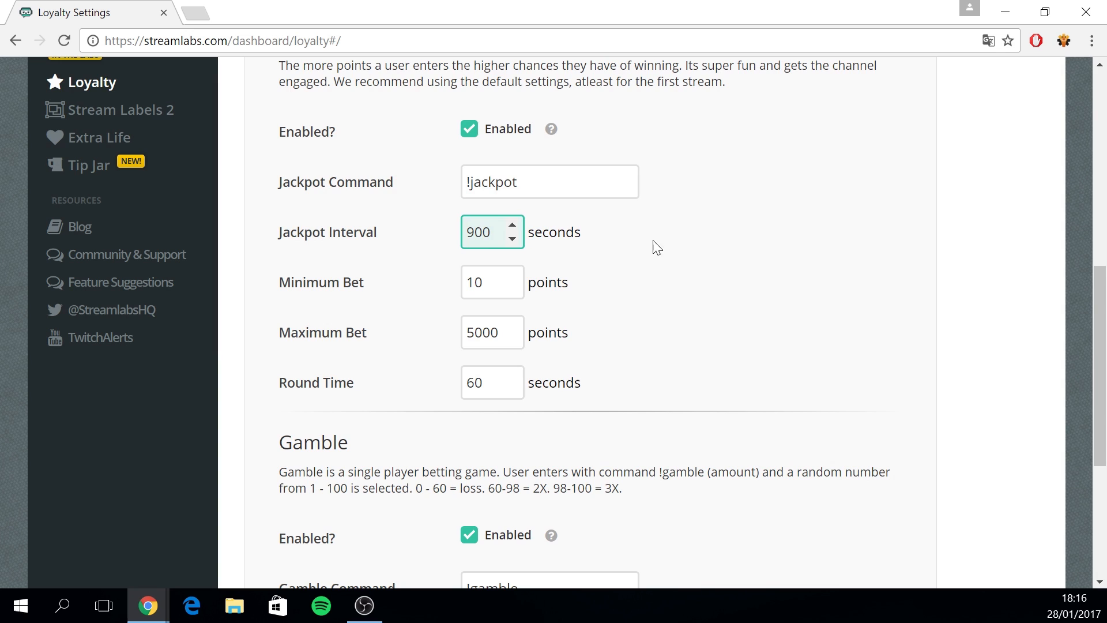
mouse_move(684, 270)
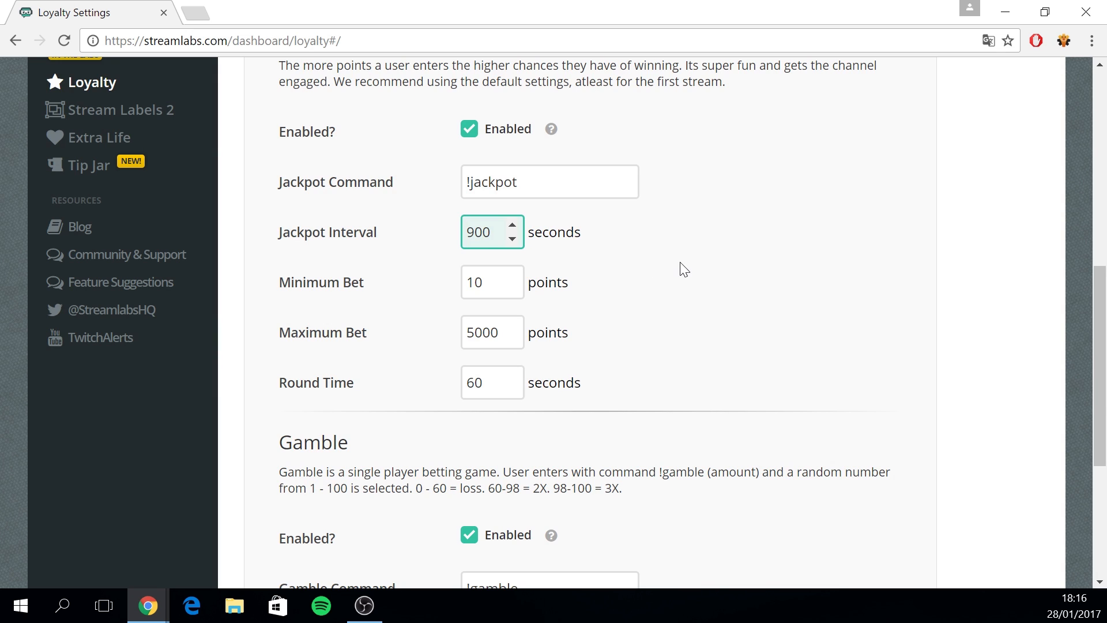
mouse_move(328, 294)
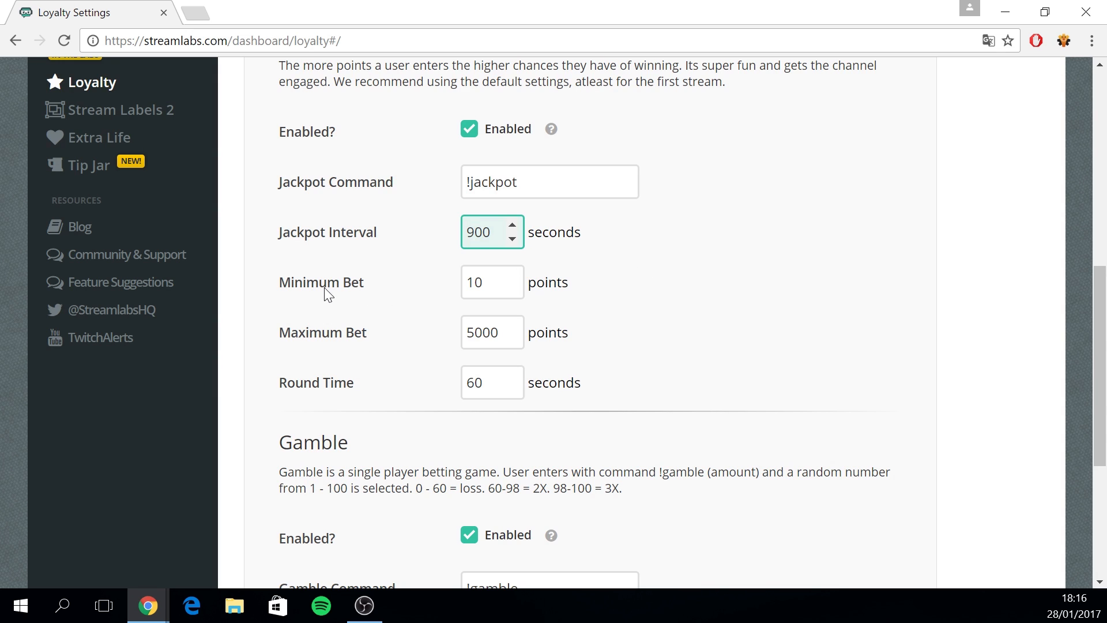
mouse_move(458, 355)
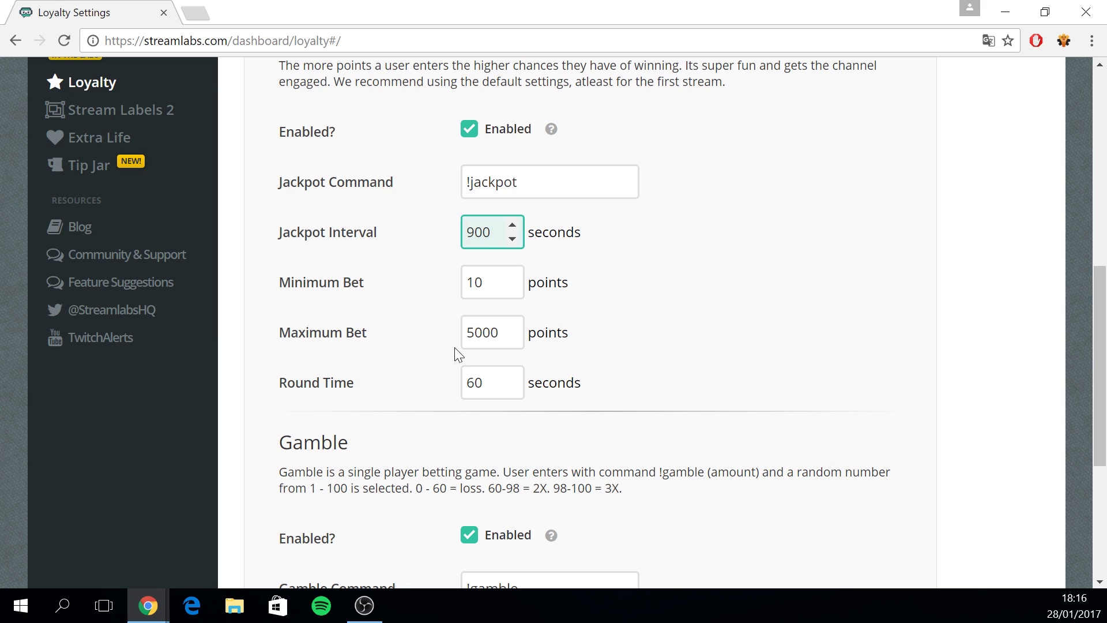
scroll("down", 3)
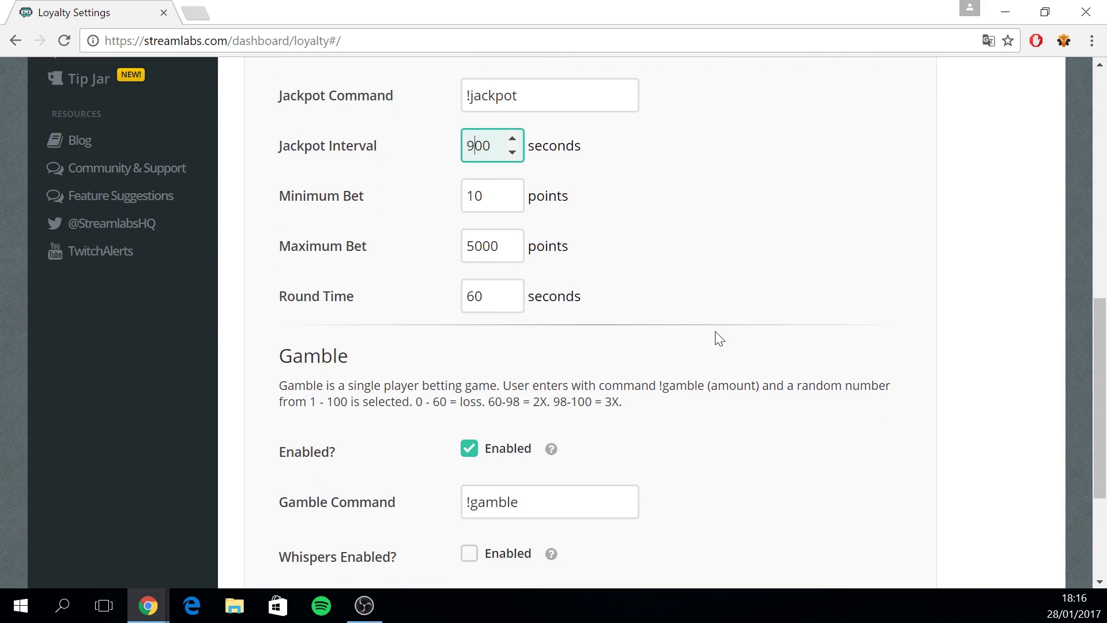
scroll("down", 3)
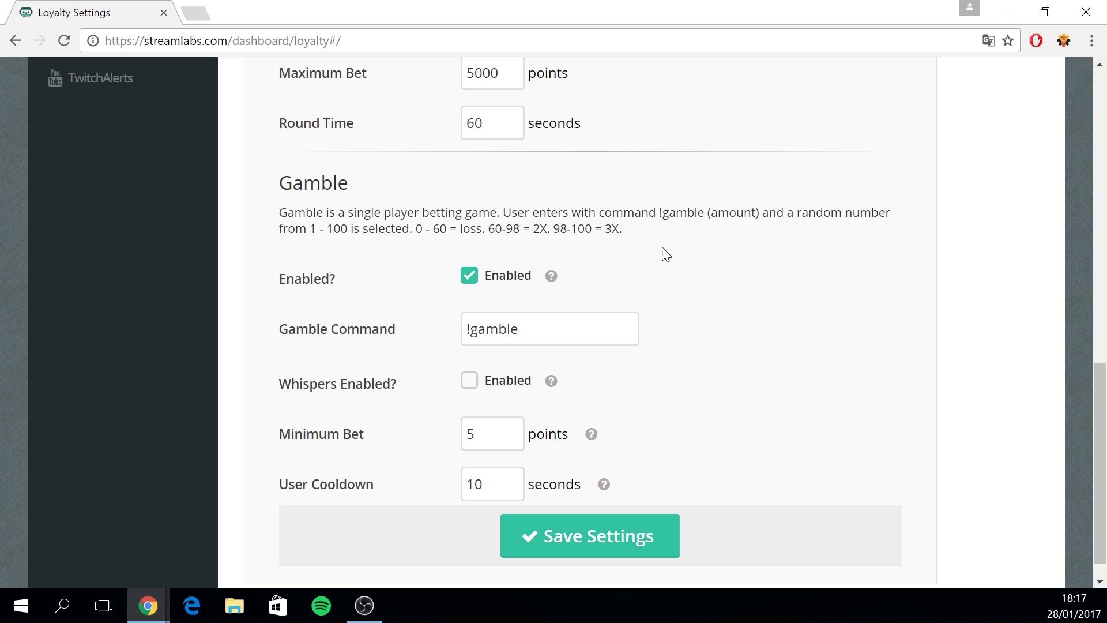
mouse_move(543, 371)
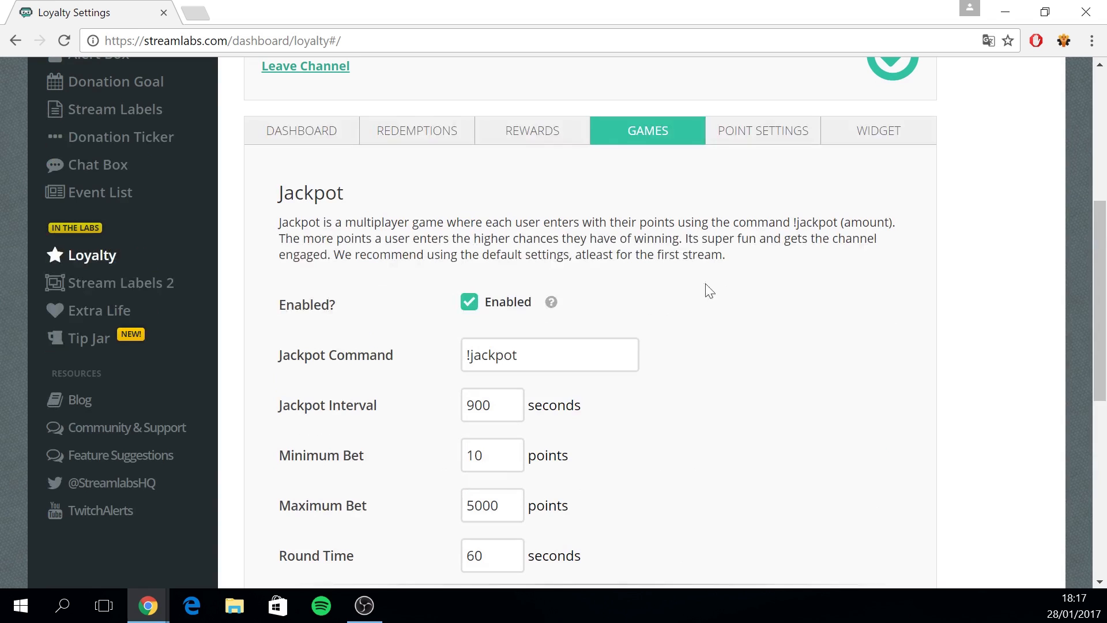
mouse_move(761, 138)
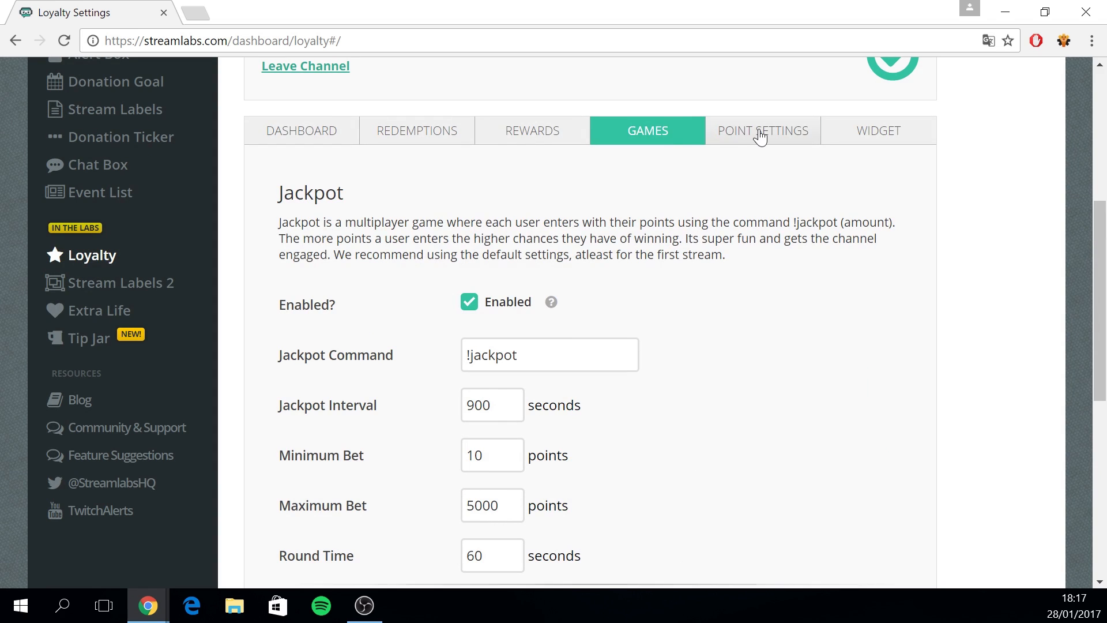
left_click(763, 130)
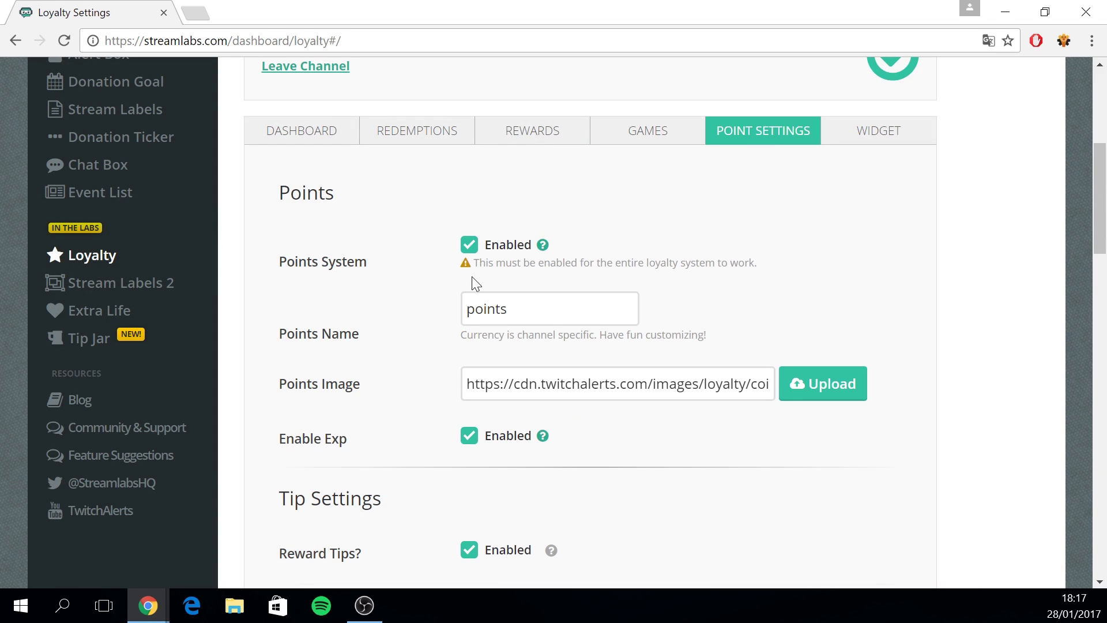
mouse_move(542, 245)
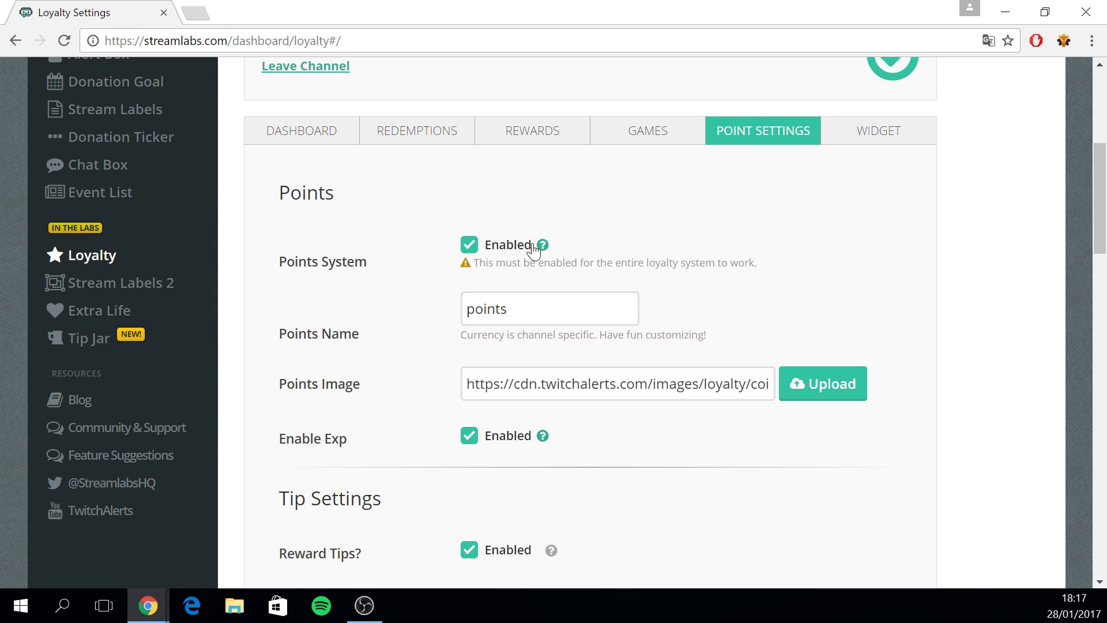
mouse_move(491, 279)
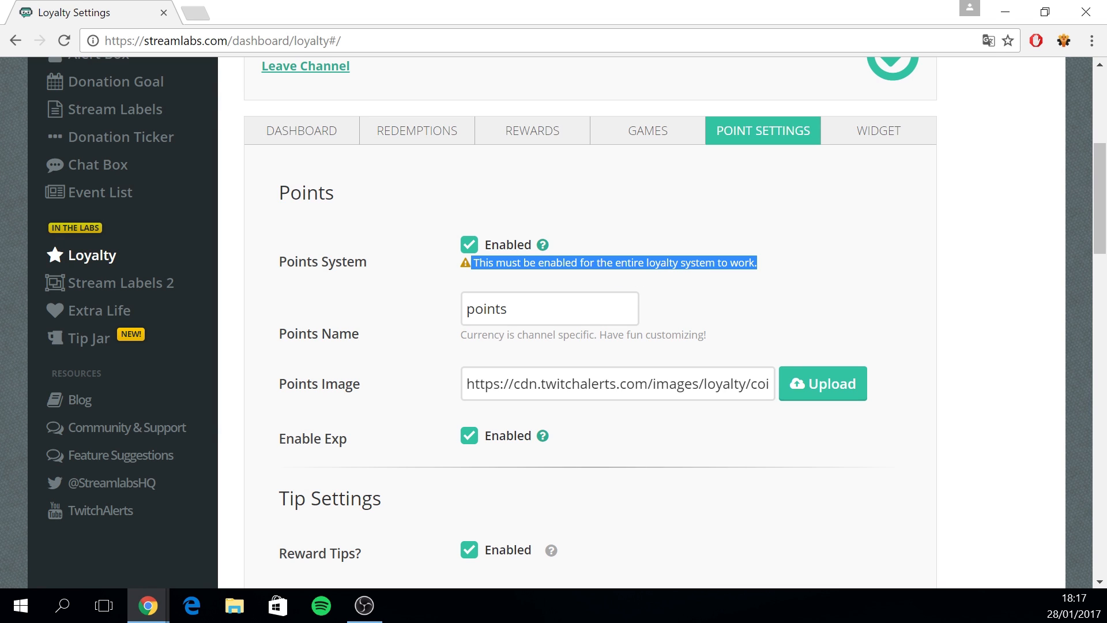
mouse_move(781, 234)
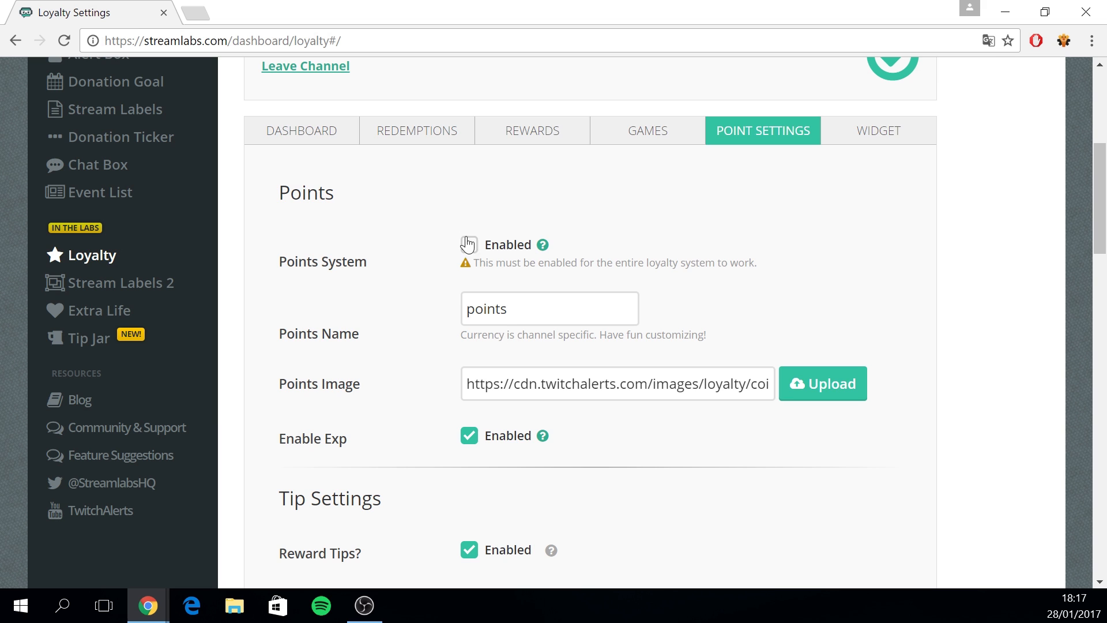
Enable the points system, check the name and image fields, and scroll to the bottom
left_click(469, 244)
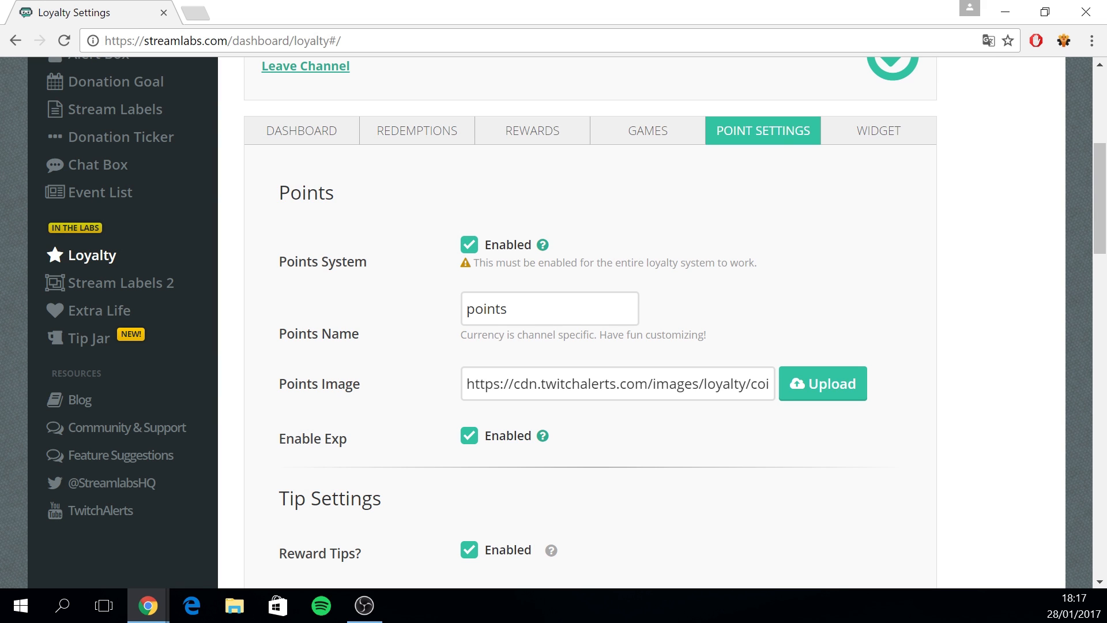
scroll("down", 3)
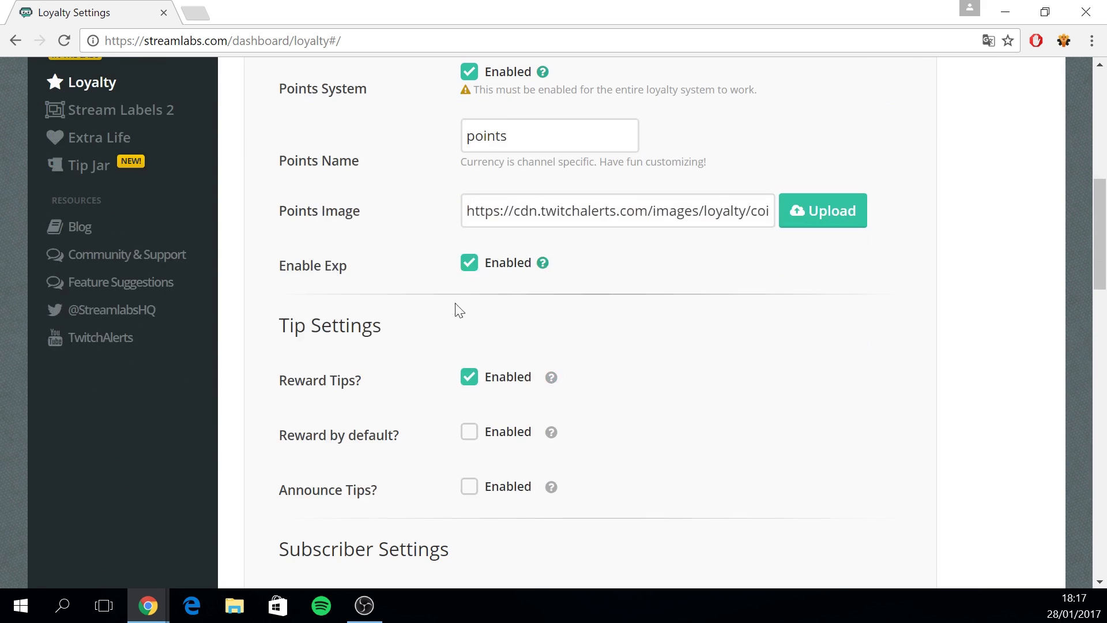
left_click(549, 134)
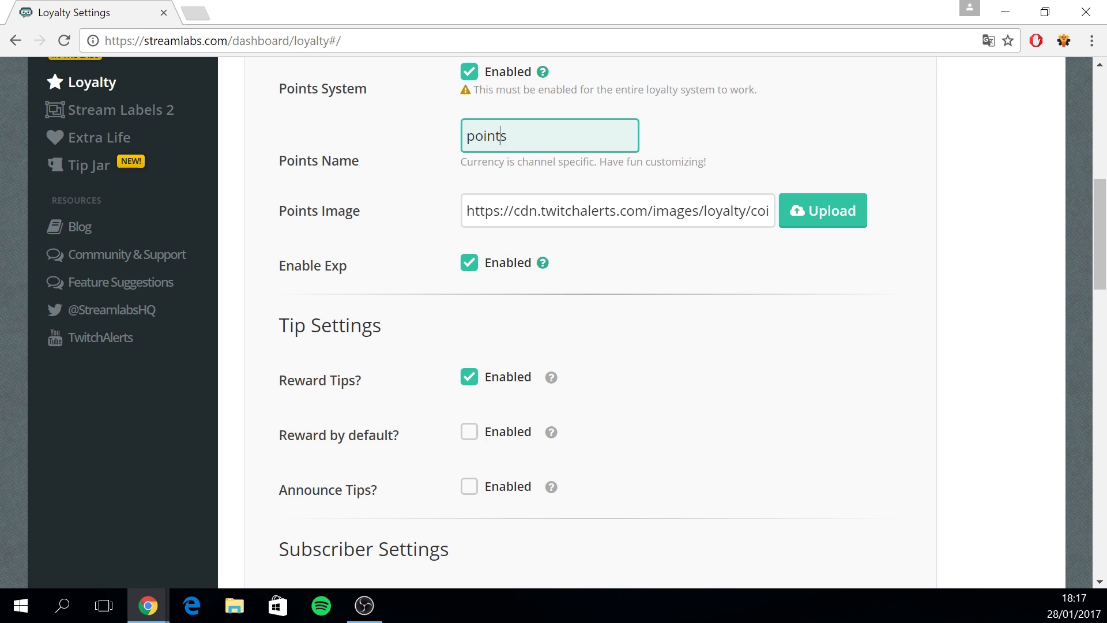
left_click(583, 210)
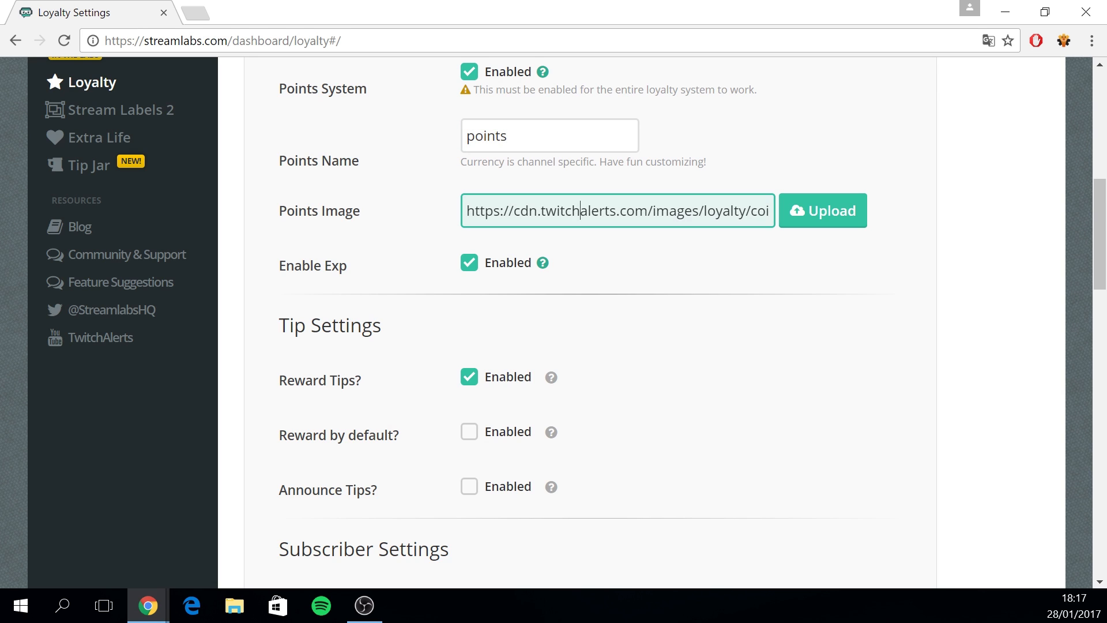
mouse_move(593, 240)
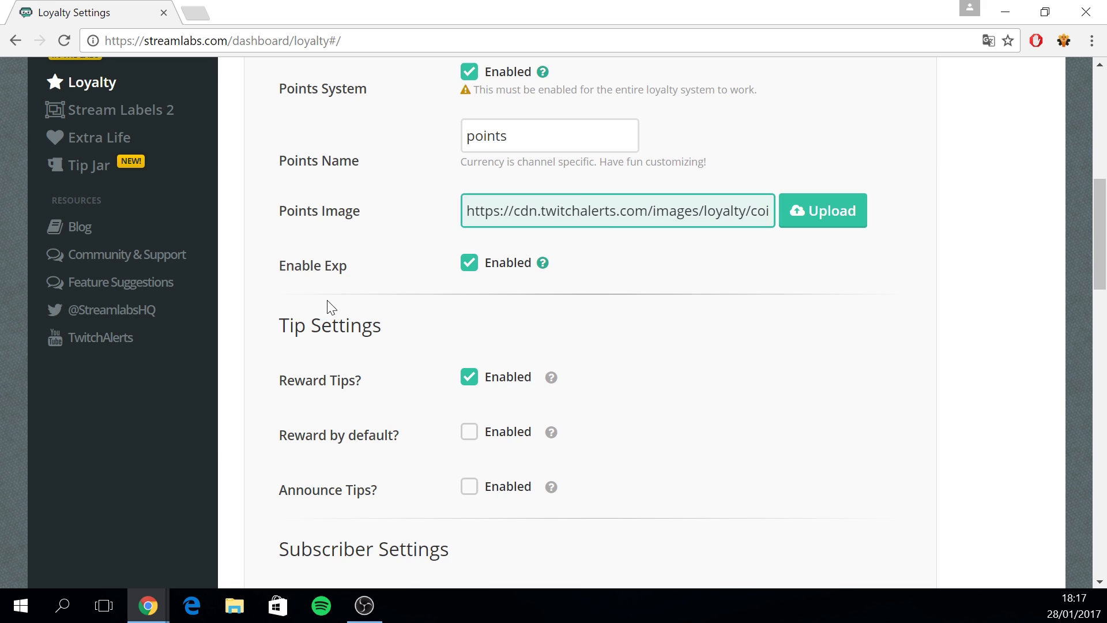
scroll("down", 3)
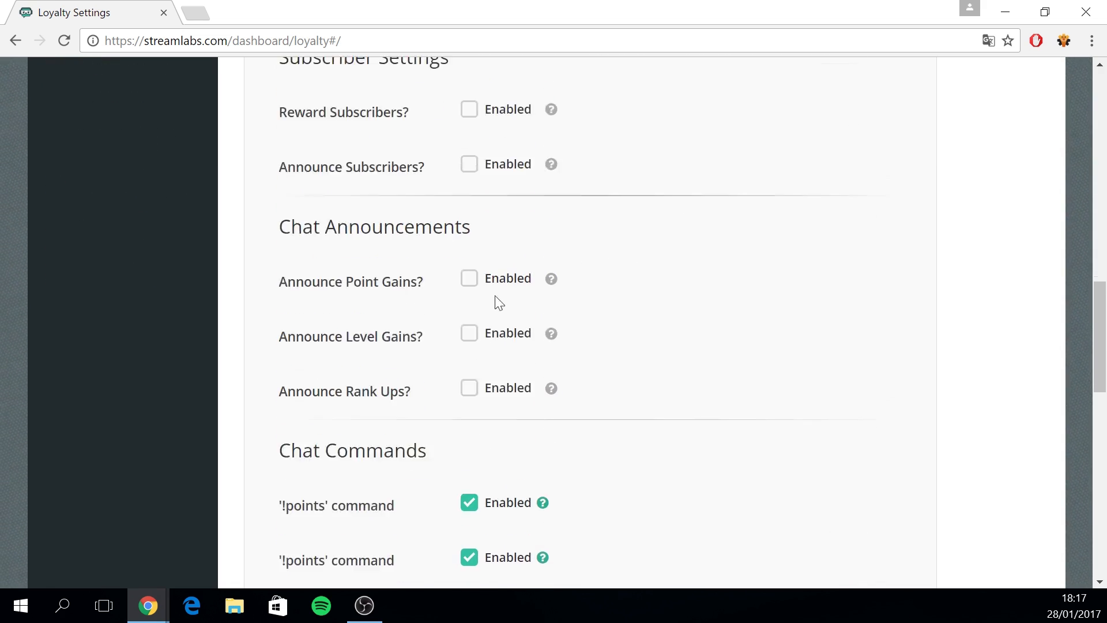
scroll("down", 3)
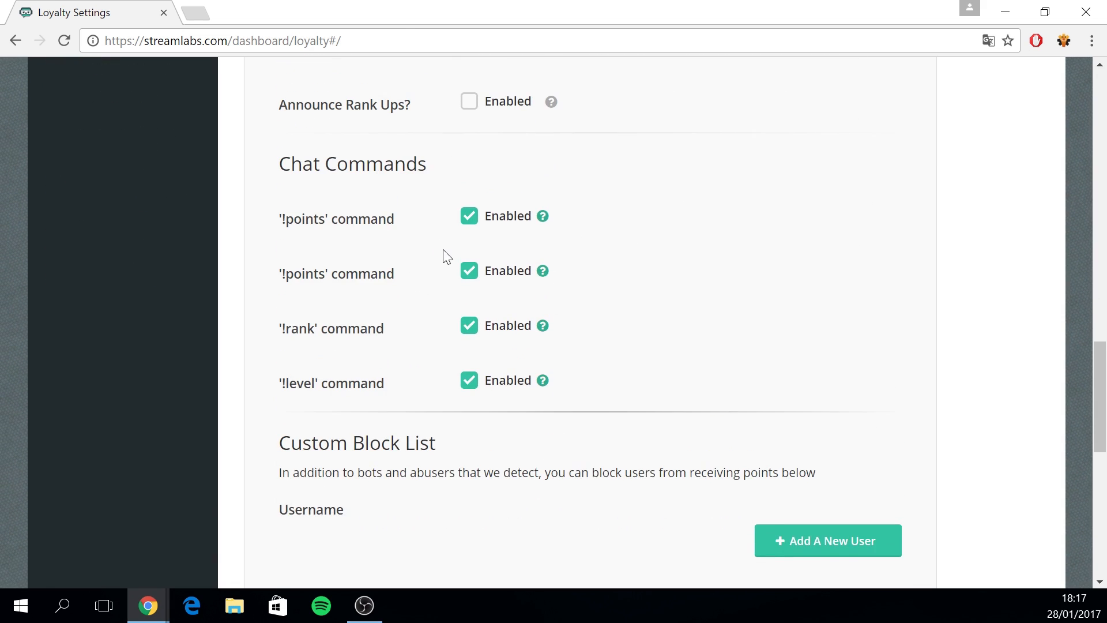
mouse_move(486, 174)
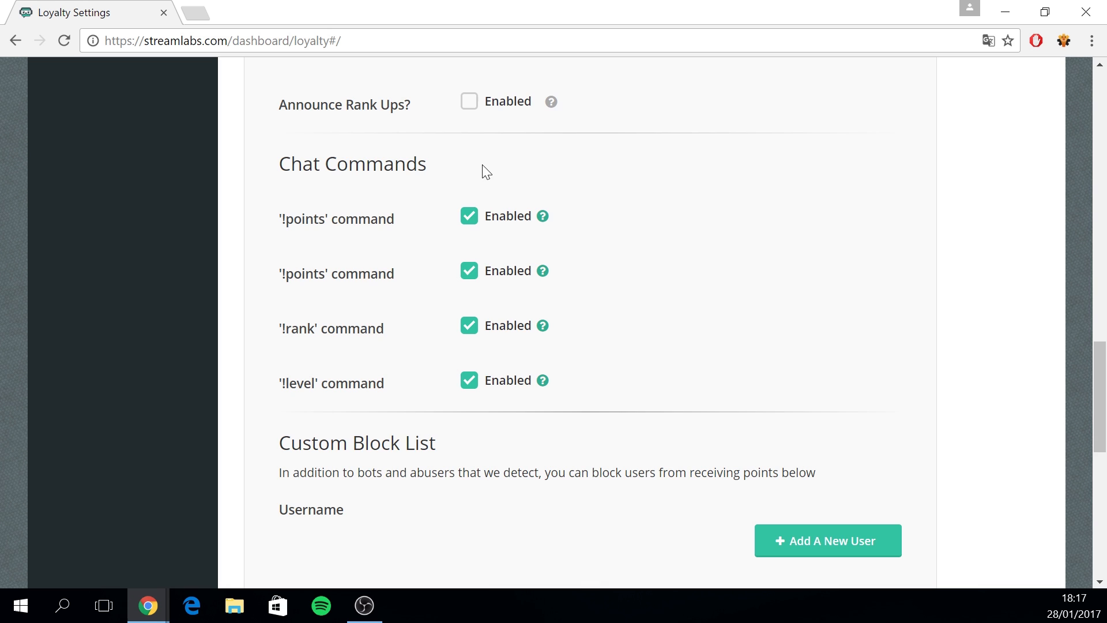
mouse_move(374, 250)
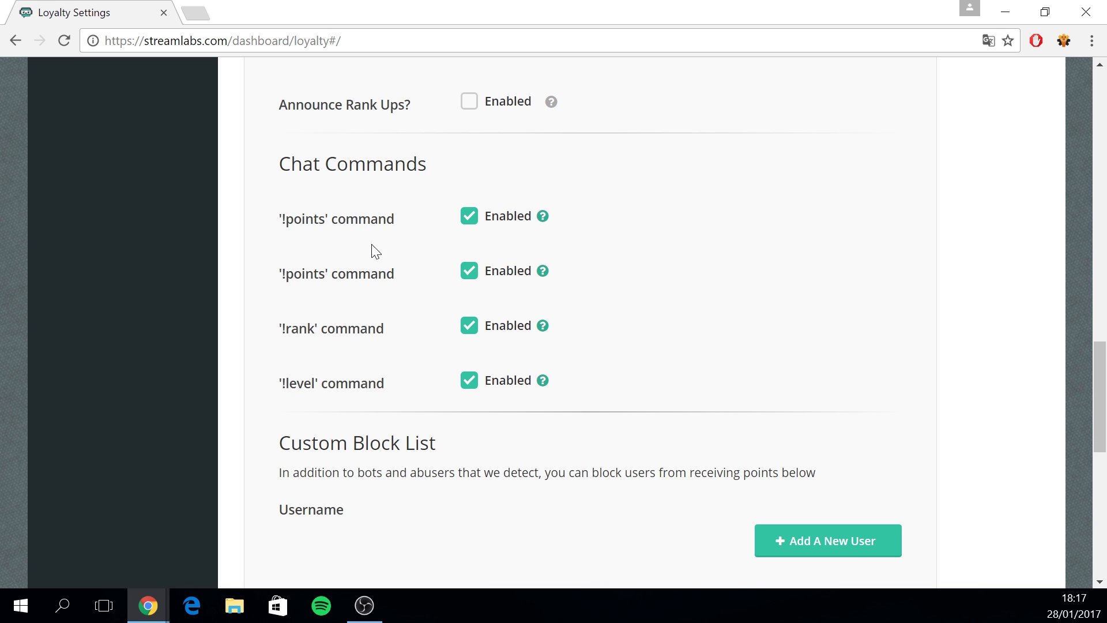
mouse_move(359, 401)
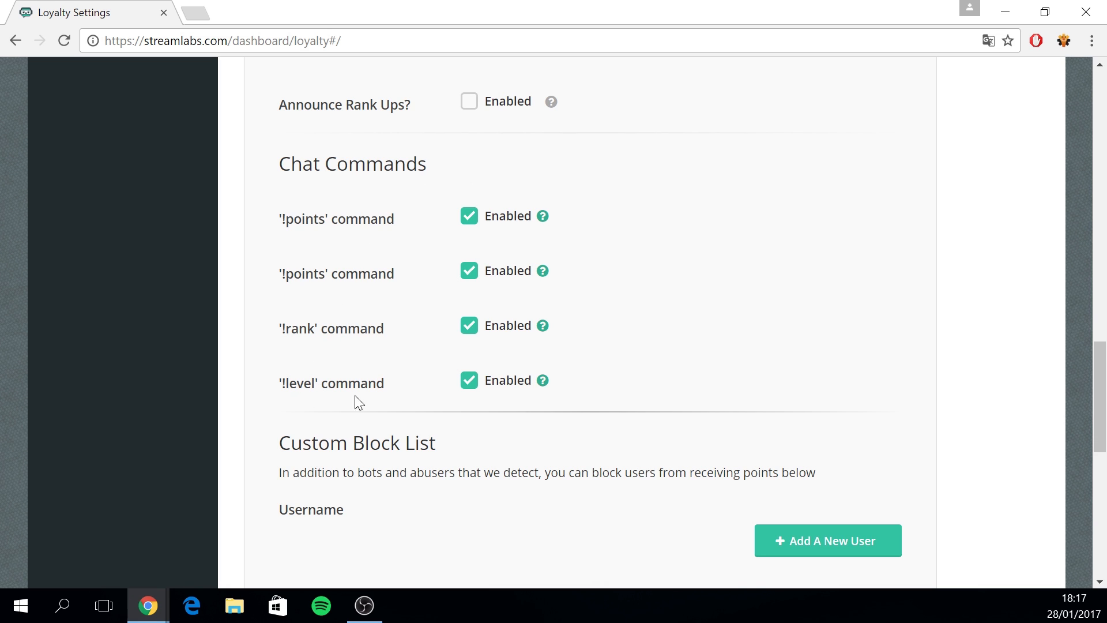
scroll("down", 3)
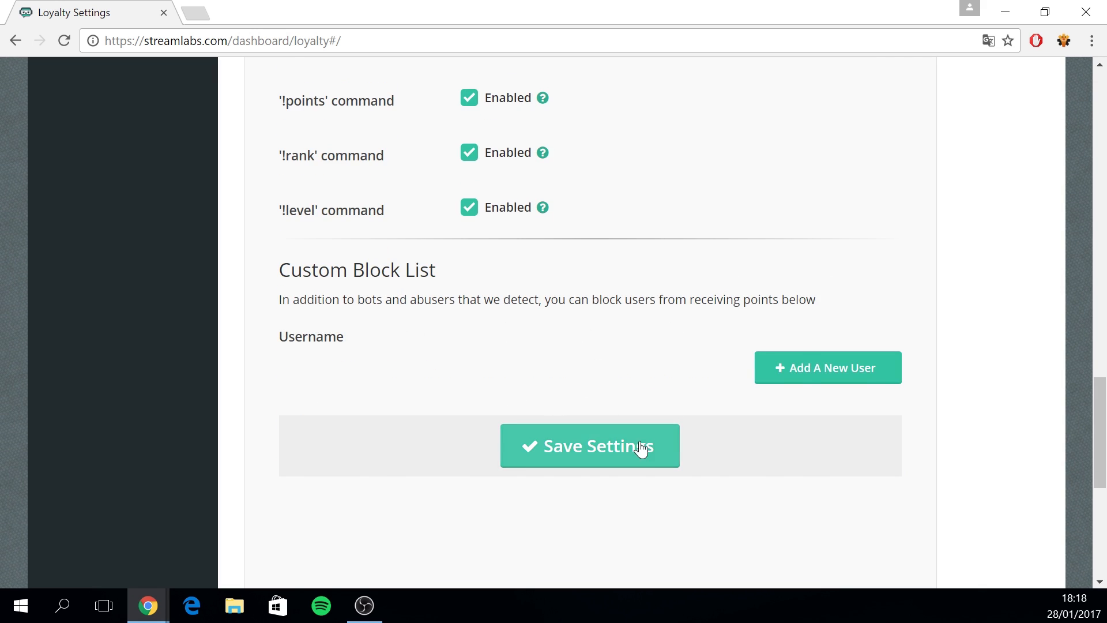
Save the point settings and scroll through the widget's Alert and Slides settings
left_click(879, 128)
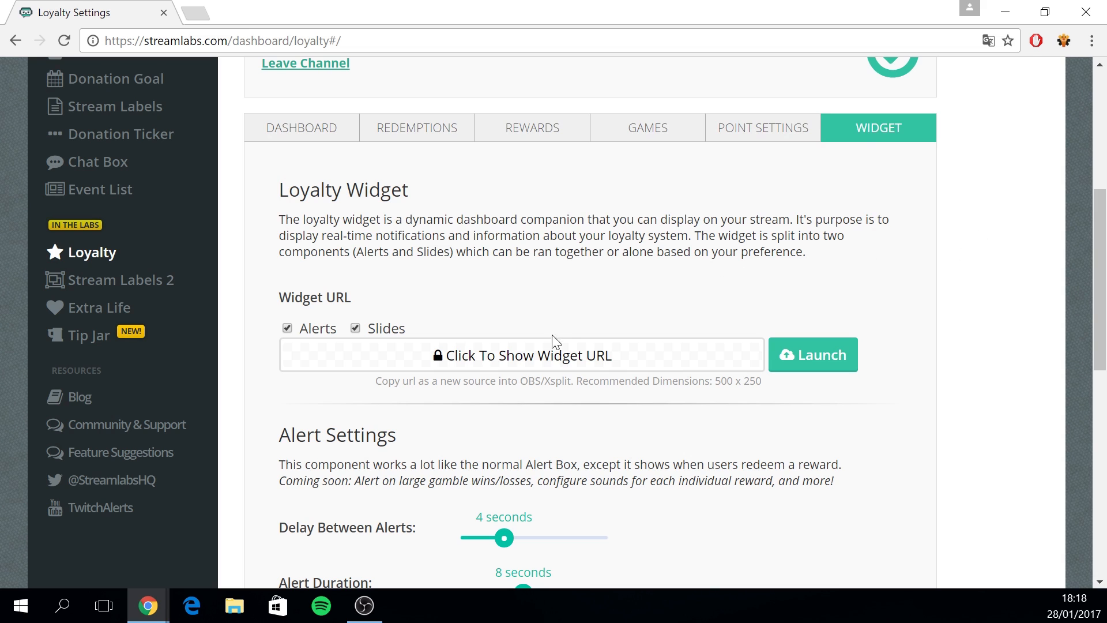
mouse_move(868, 250)
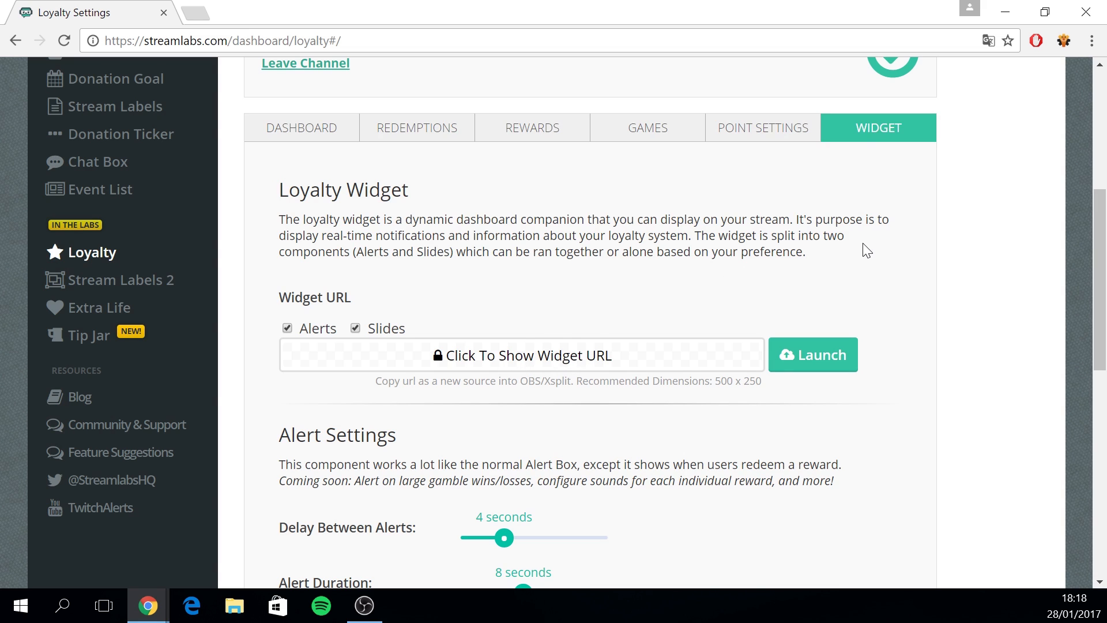
mouse_move(875, 261)
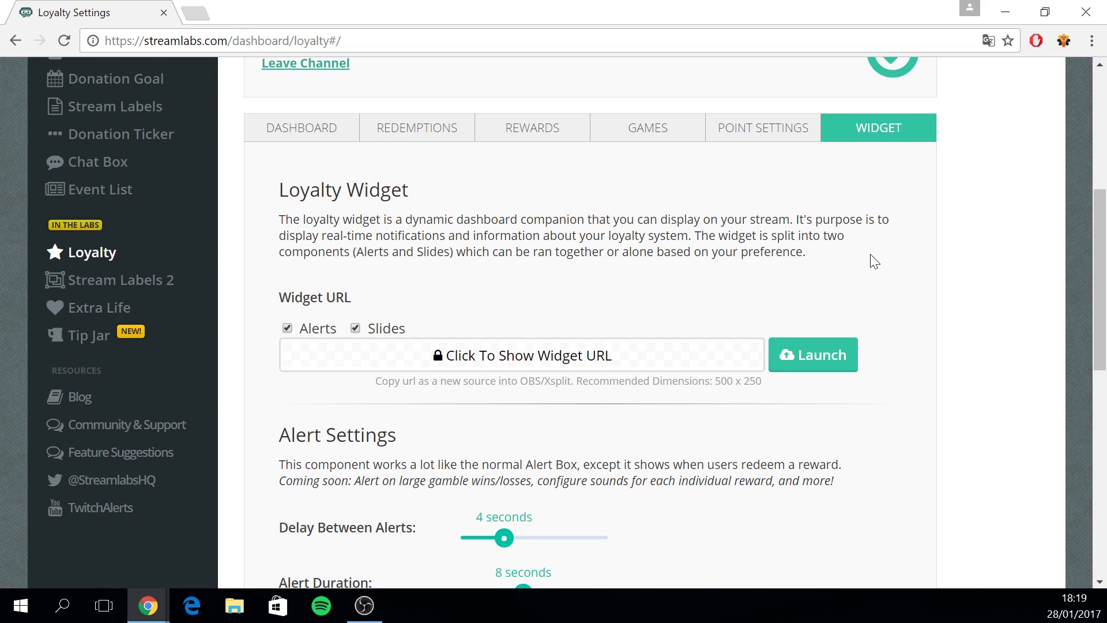
mouse_move(891, 259)
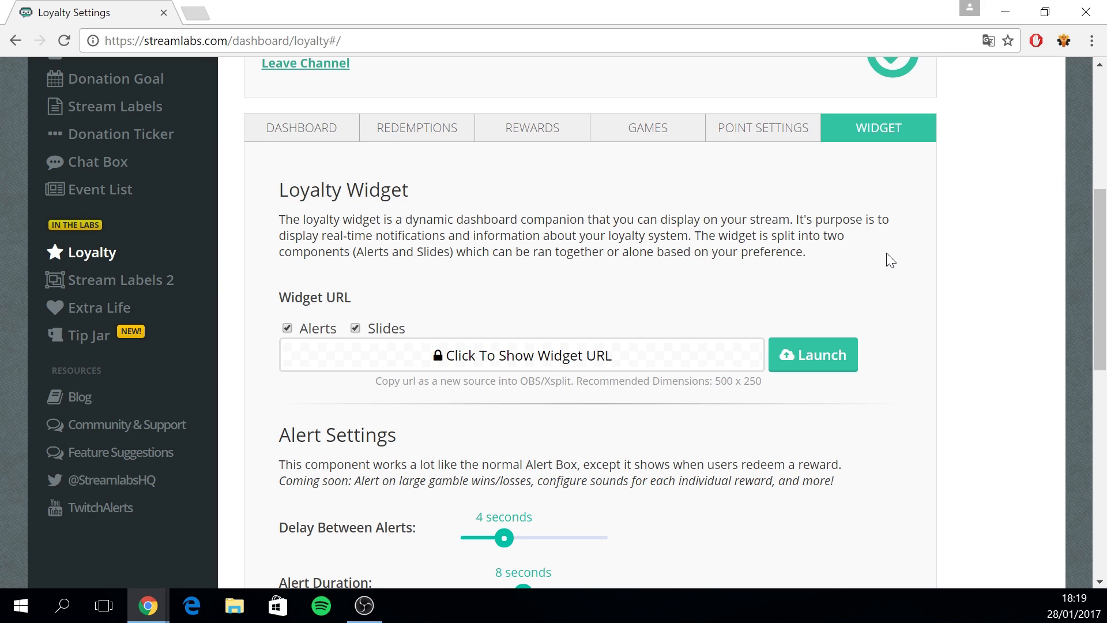
scroll("down", 3)
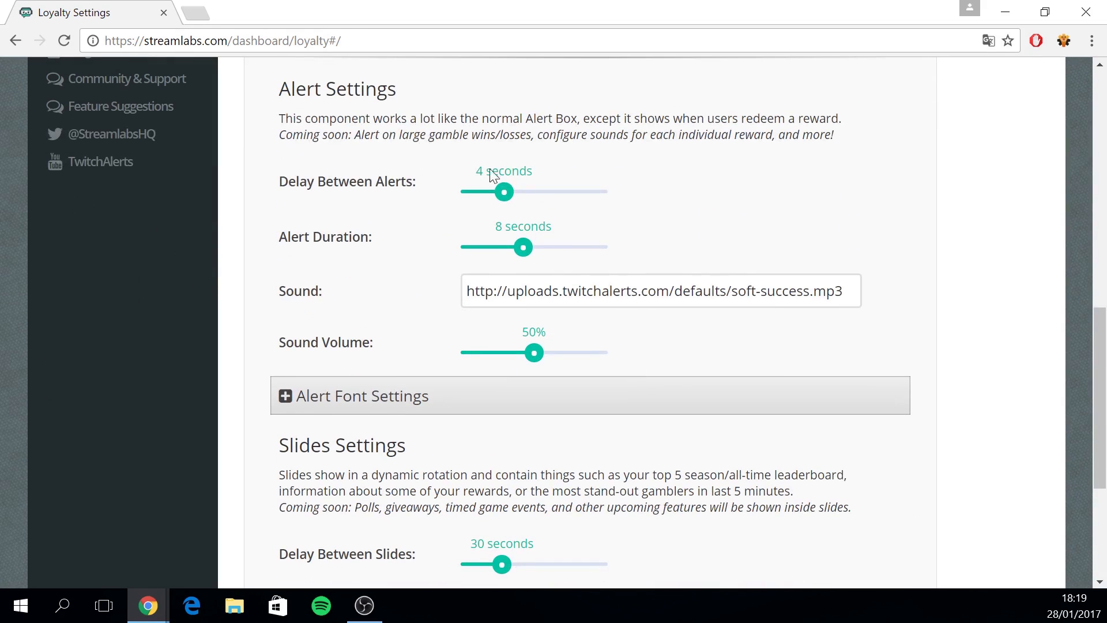
scroll("down", 3)
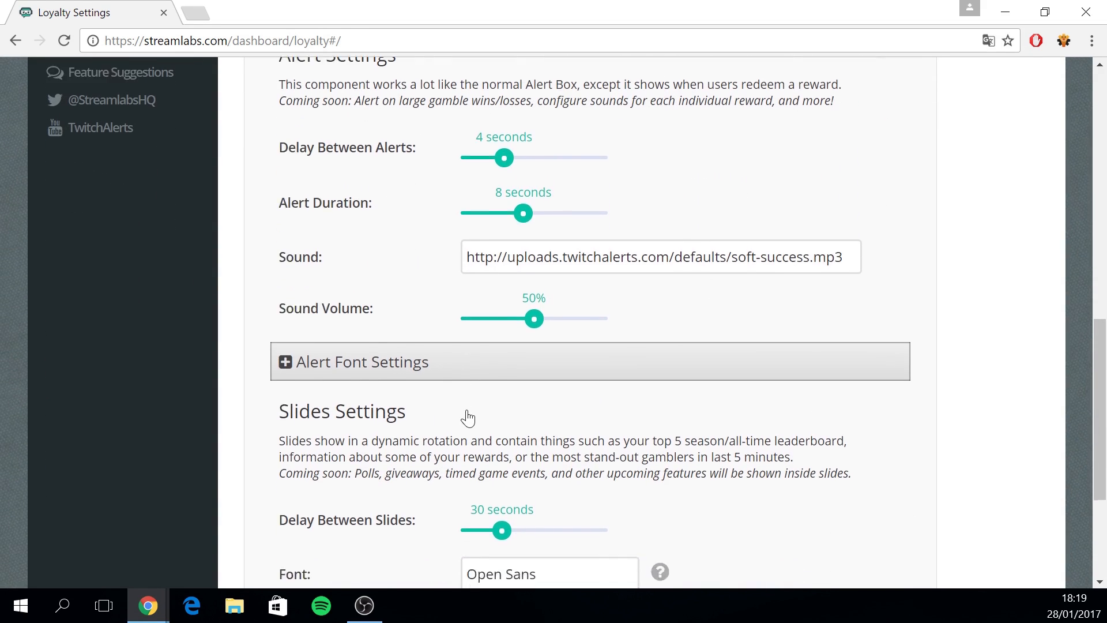
scroll("up", 3)
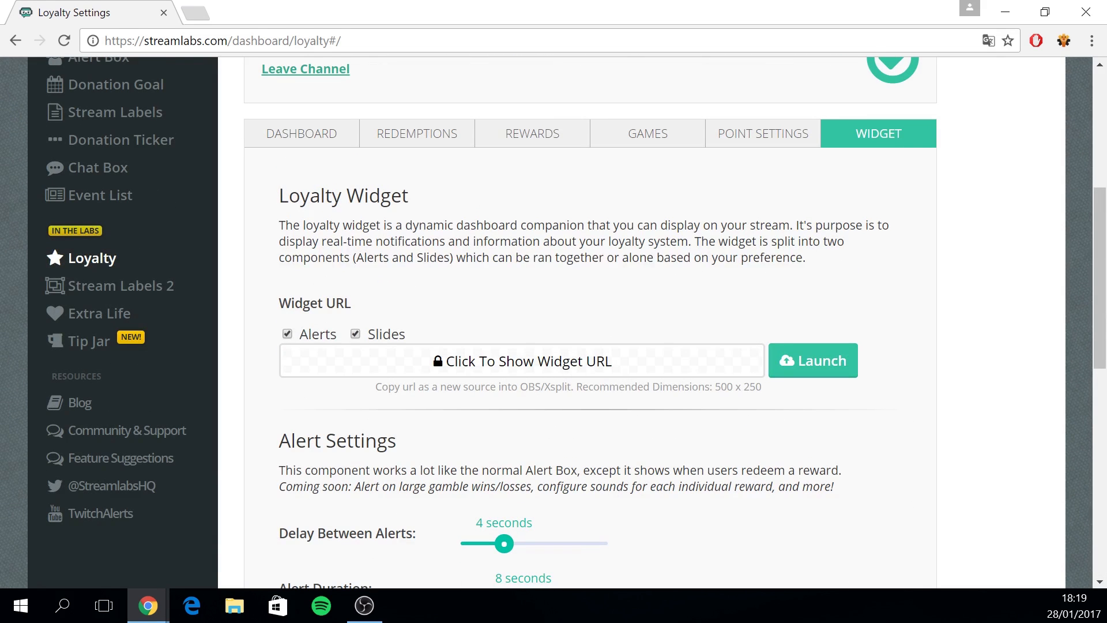
scroll("up", 3)
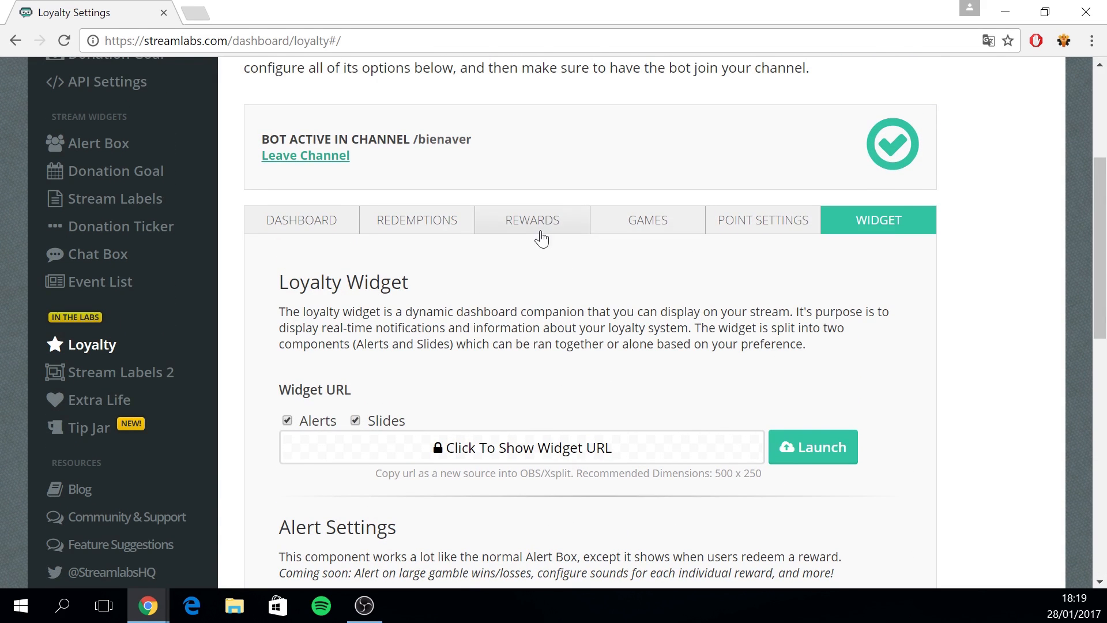
mouse_move(651, 283)
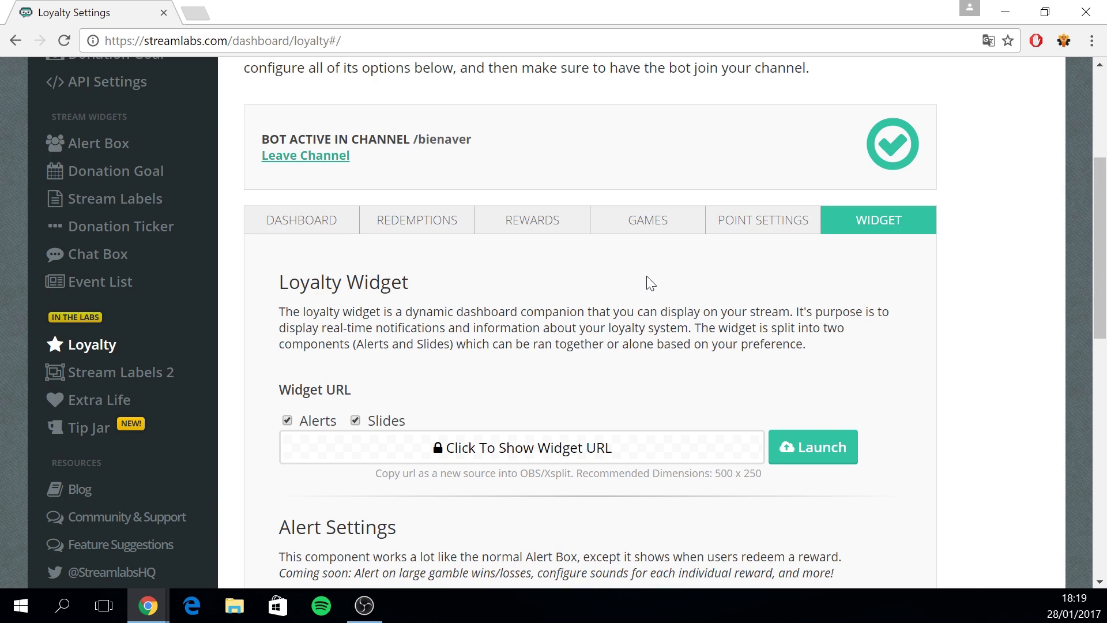
mouse_move(872, 255)
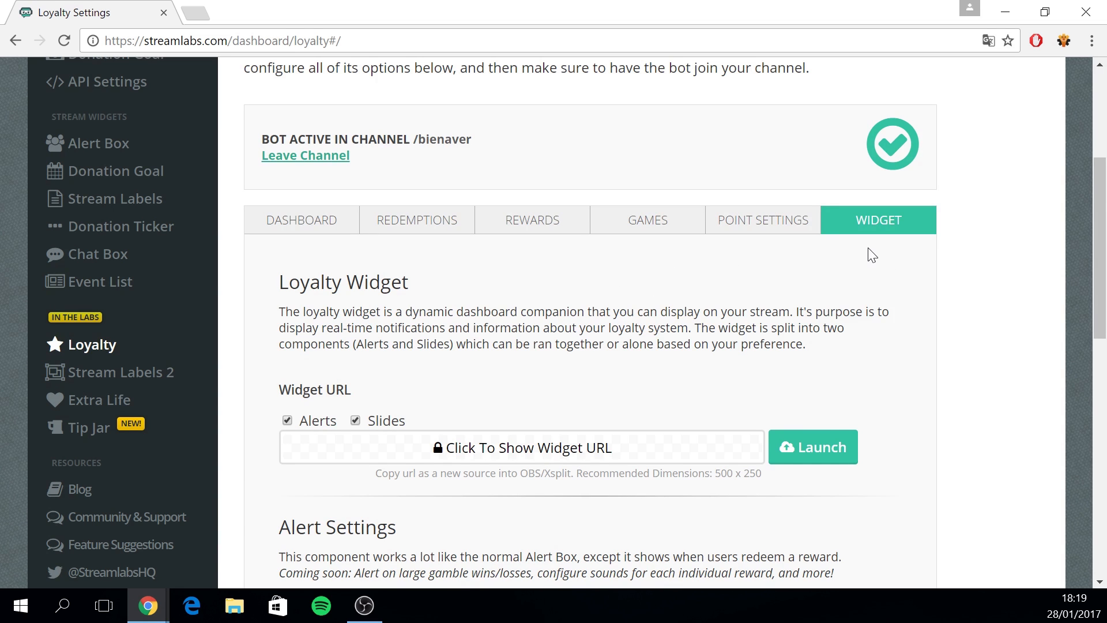
mouse_move(740, 278)
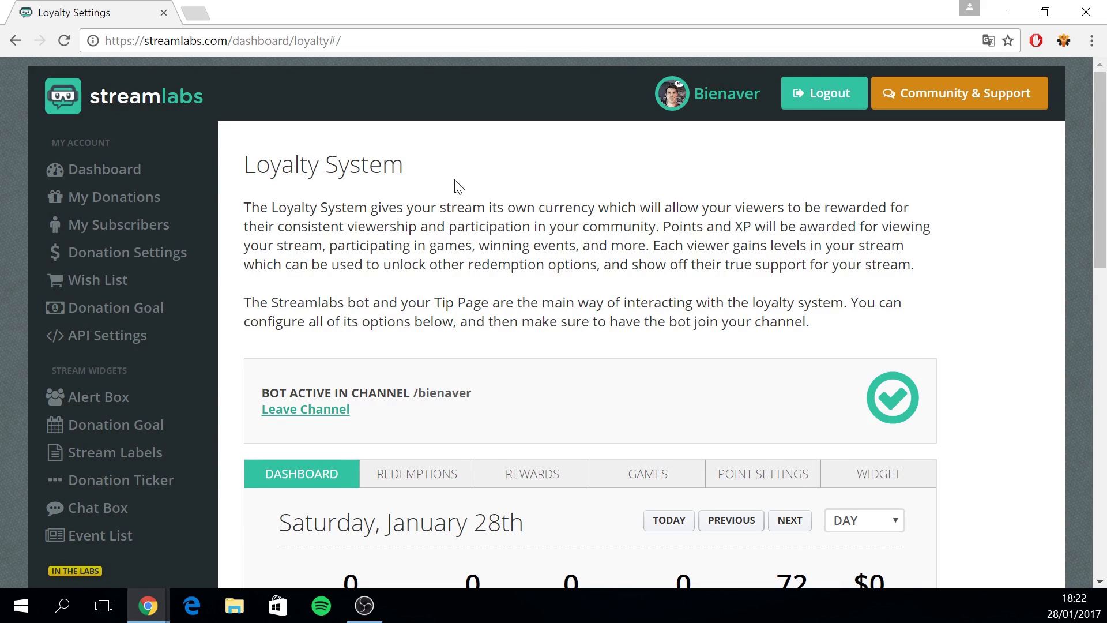
Scroll the Dashboard to today's redemptions, viewers, balance, revenue and Recent Events
scroll("down", 3)
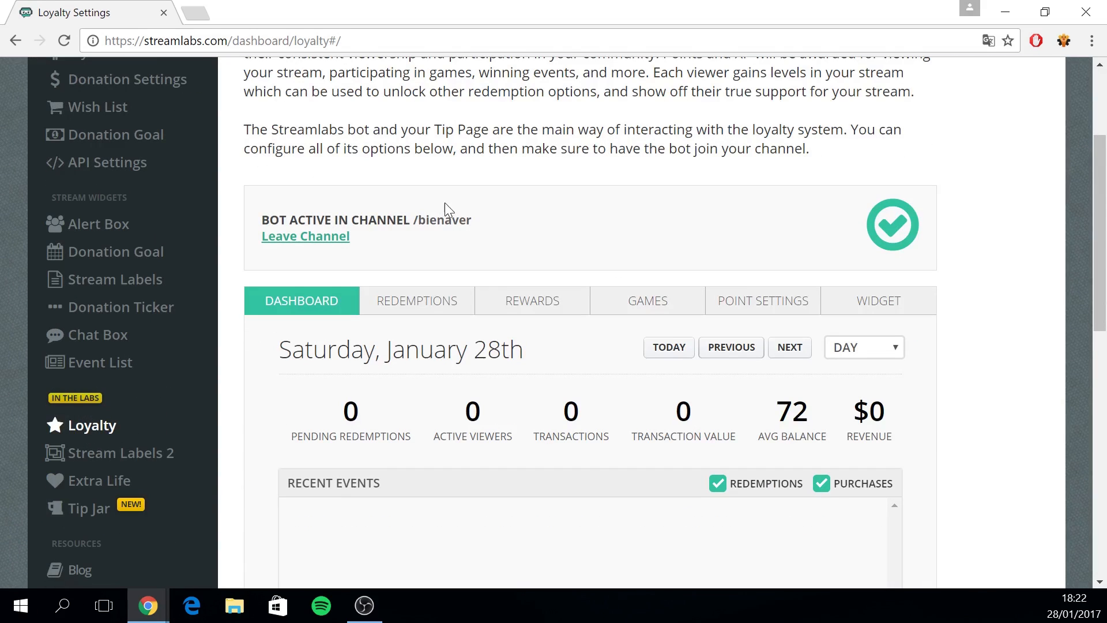
mouse_move(237, 319)
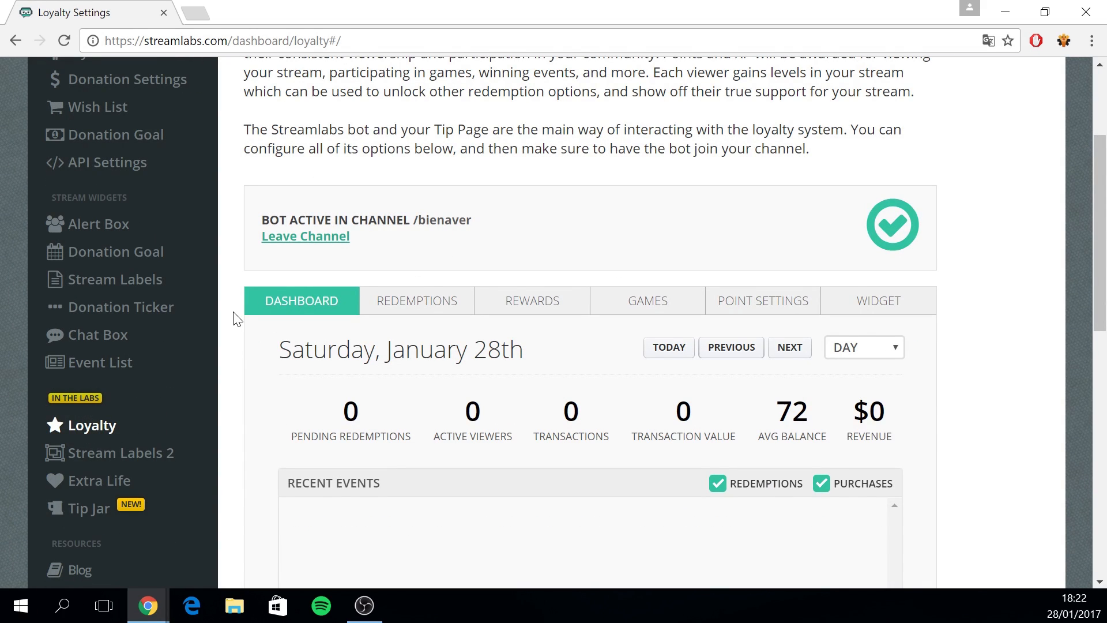
scroll("down", 3)
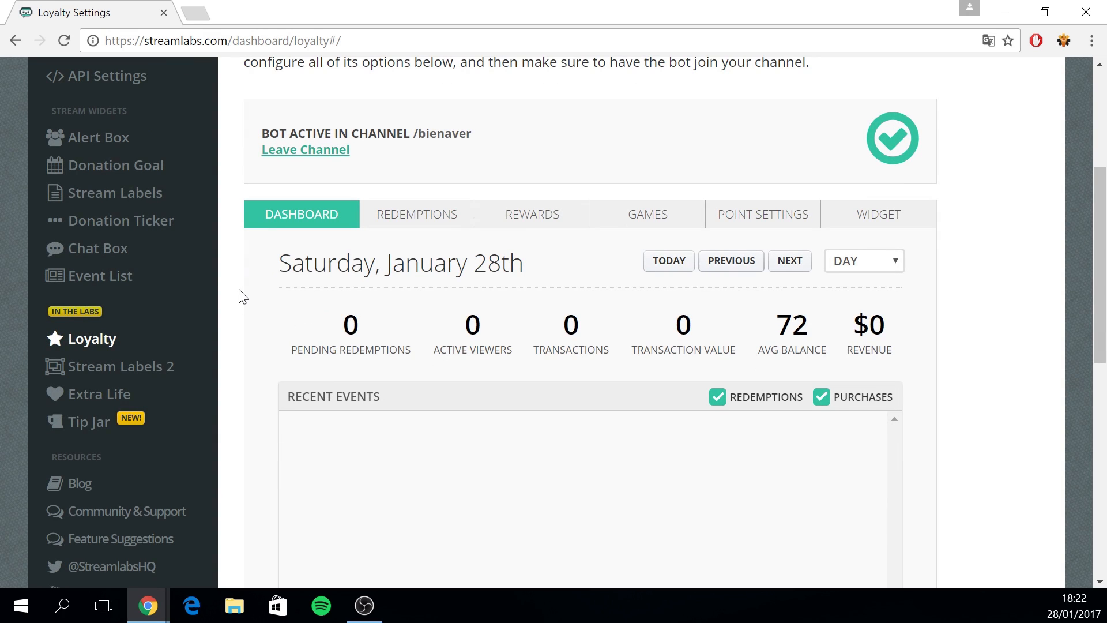
mouse_move(257, 296)
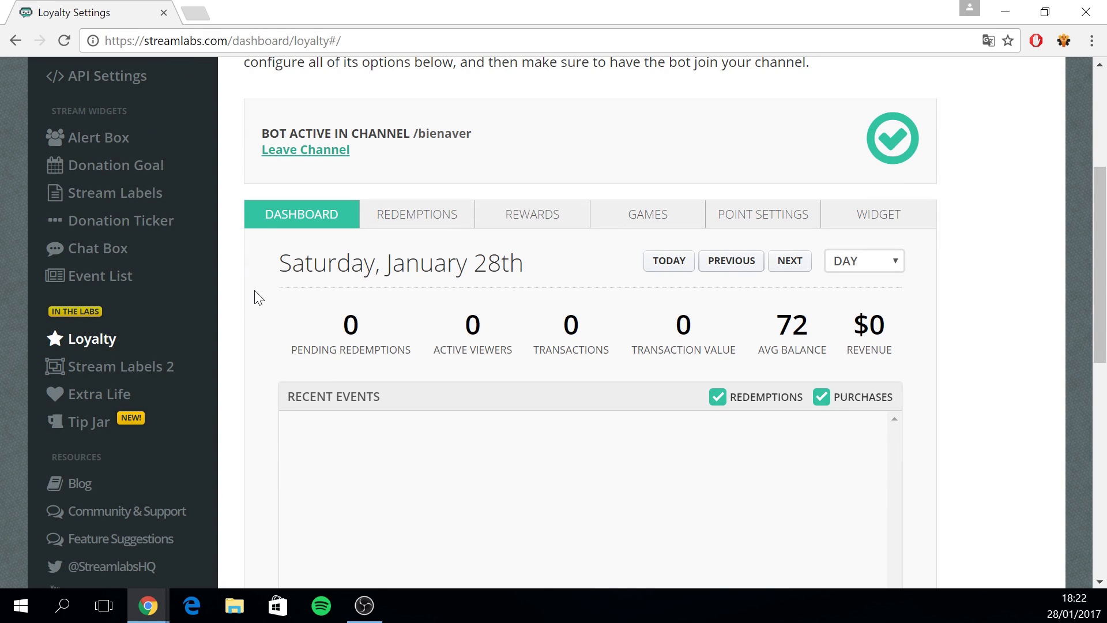